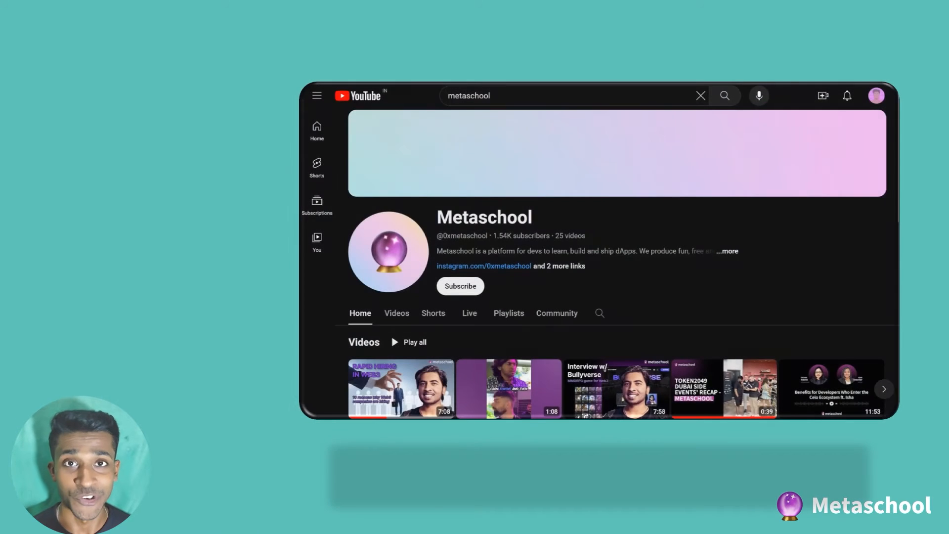
Open Metaschool's How to Series playlist listing its three smart contract tutorials
click(459, 286)
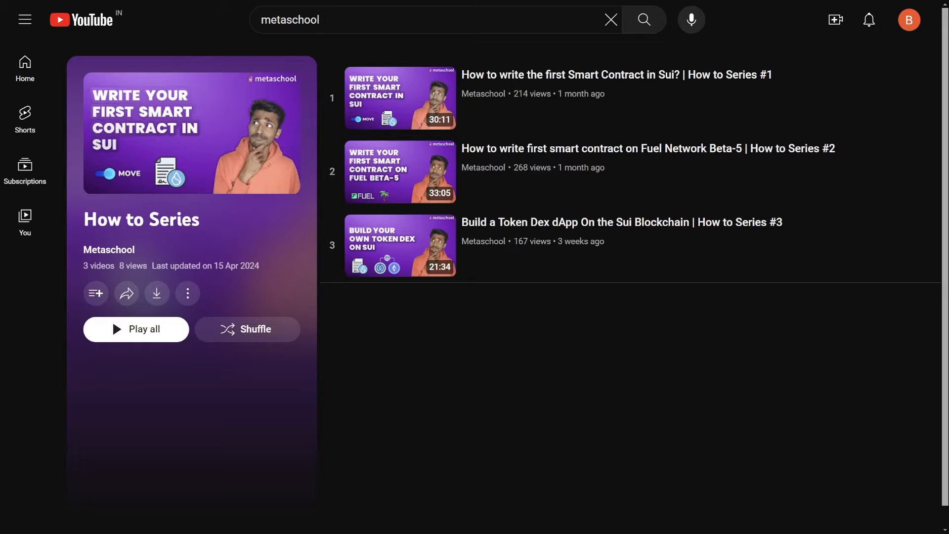
mouse_move(725, 320)
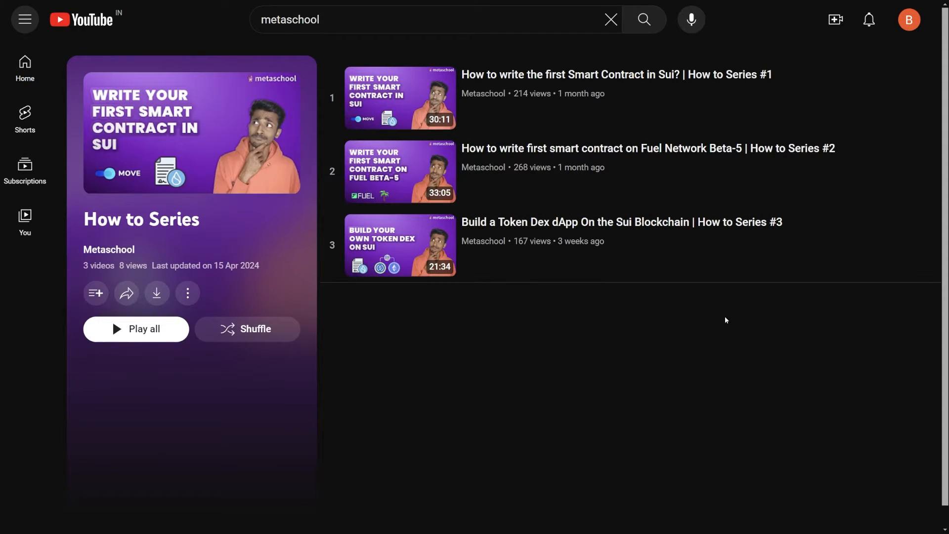
mouse_move(827, 105)
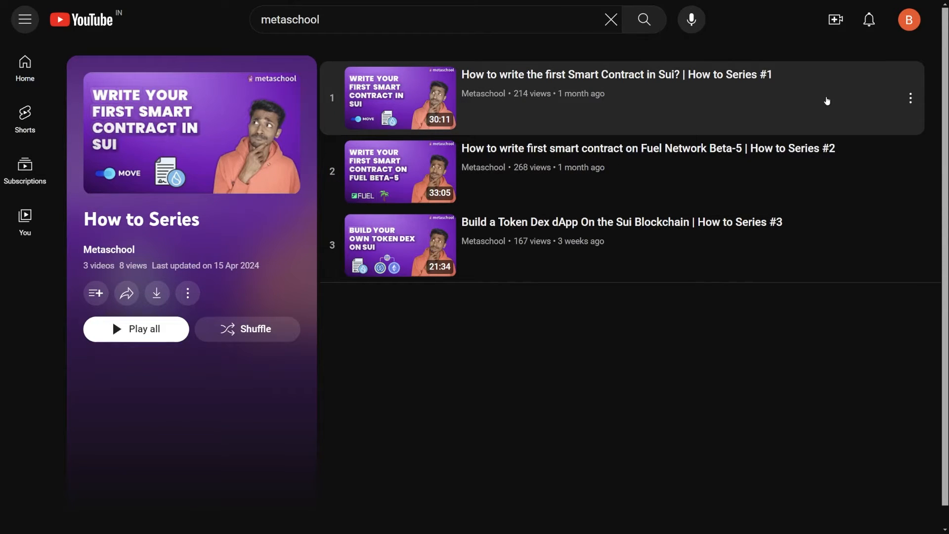
mouse_move(855, 224)
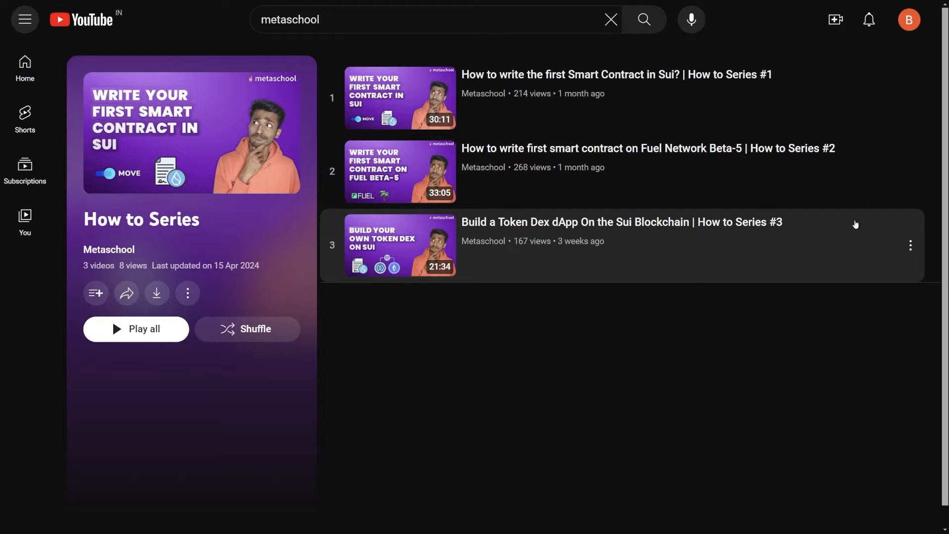
mouse_move(835, 362)
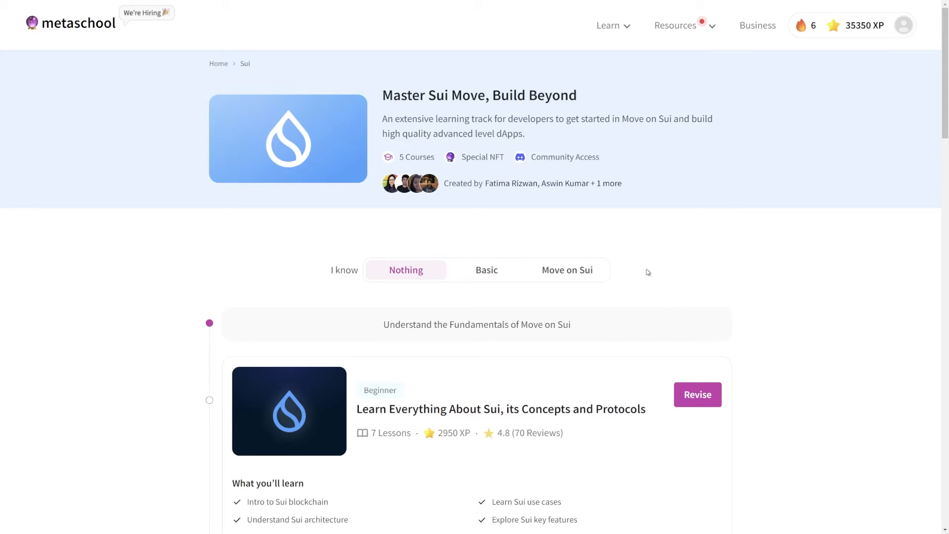
Filter the Sui track to Basic and continue the Create a Fungible Token with Sui Move course
click(486, 270)
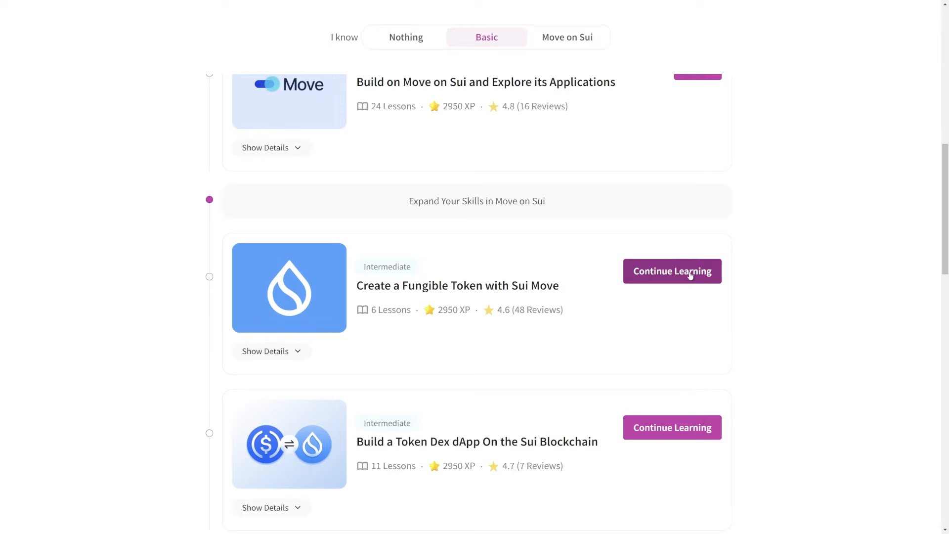
click(672, 271)
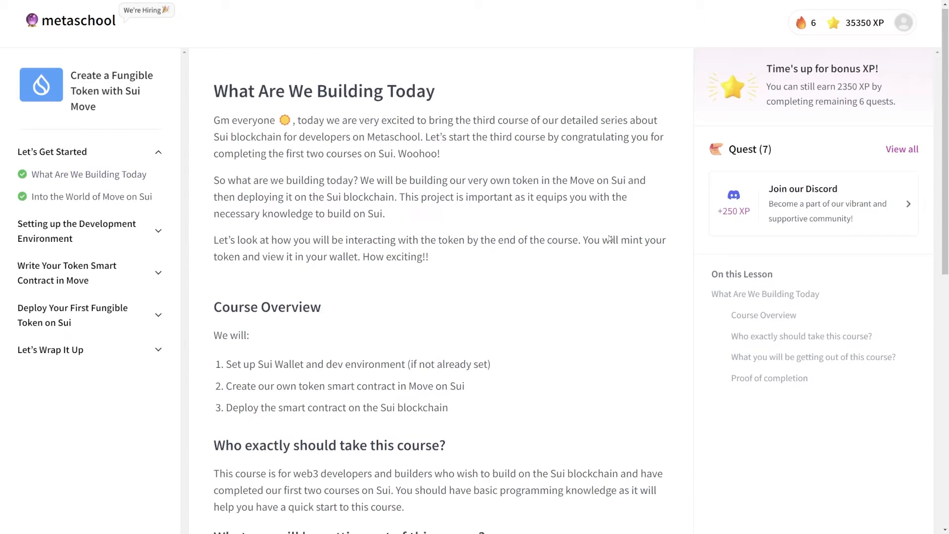
scroll(down, 3)
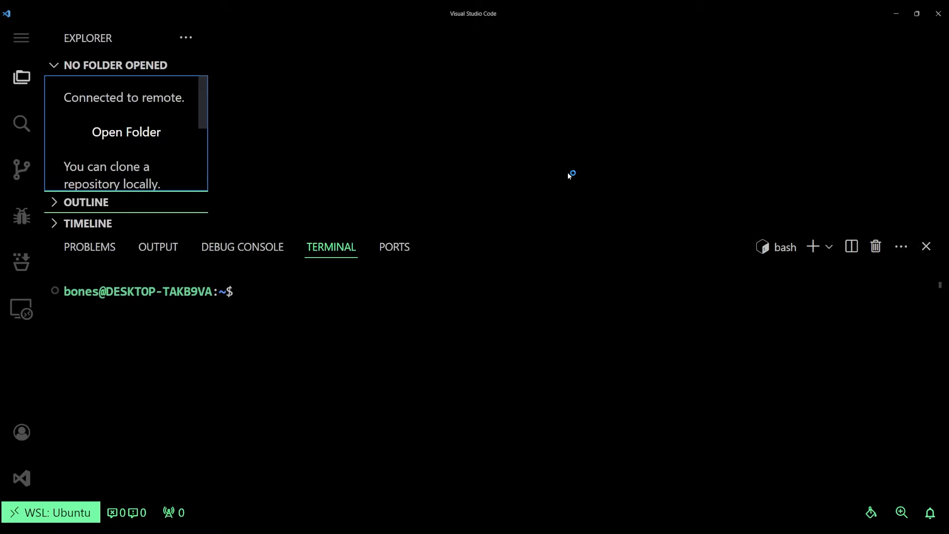
Open /home/bones/youtube as the workspace and check sui --version (1.25.0)
click(126, 132)
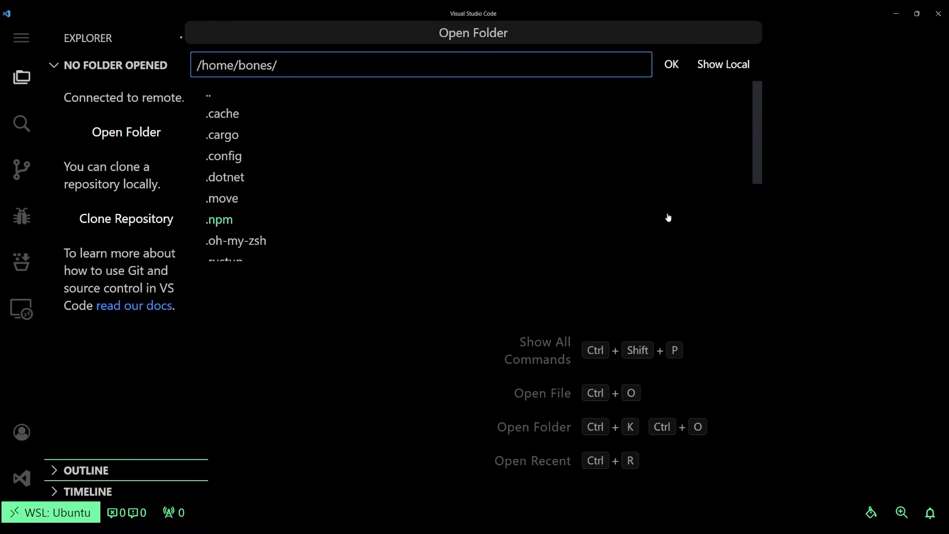
click(671, 64)
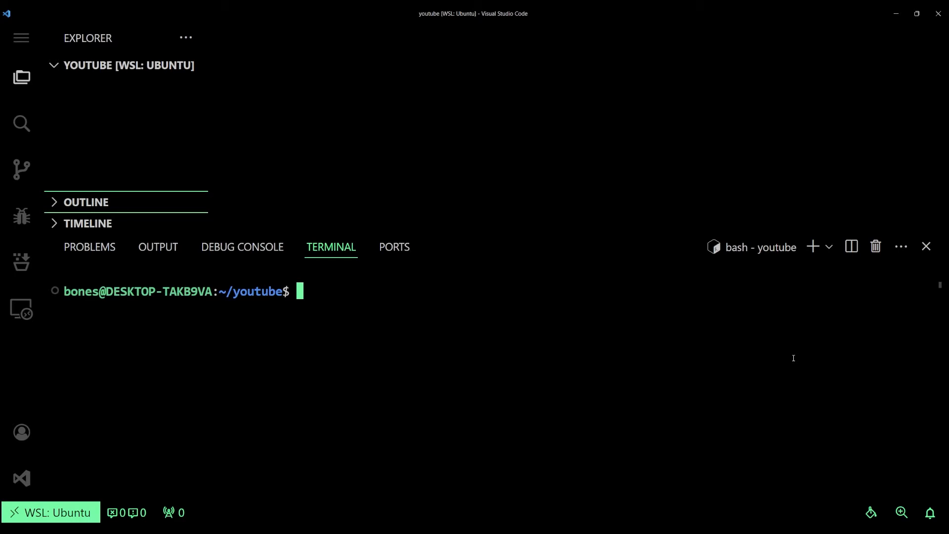
text(sui --version)
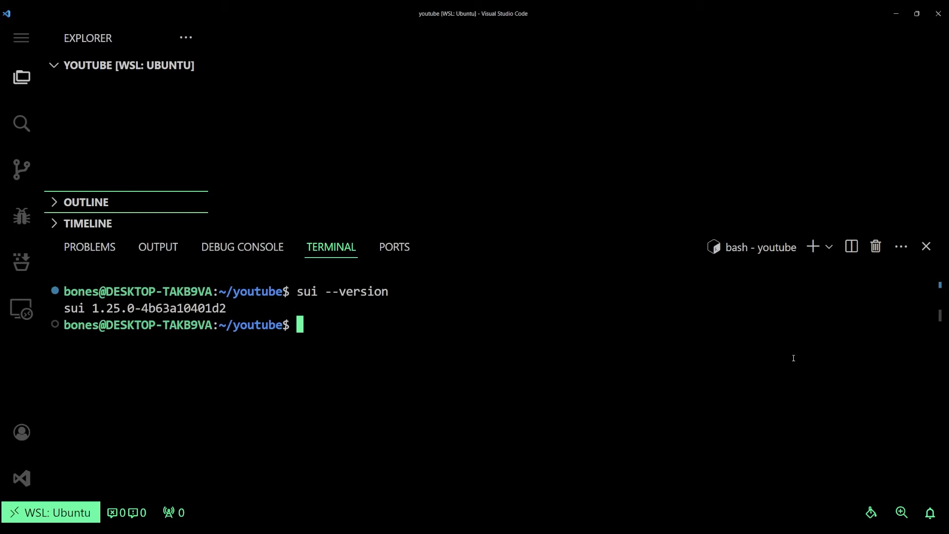
Run sui move new metaschool to generate the metaschool package
text(sui mmove)
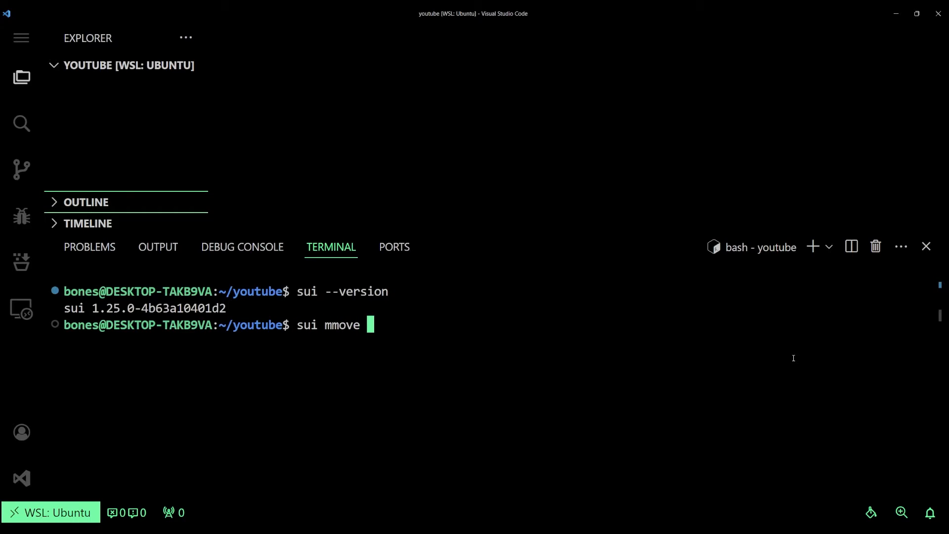
key(Backspace)
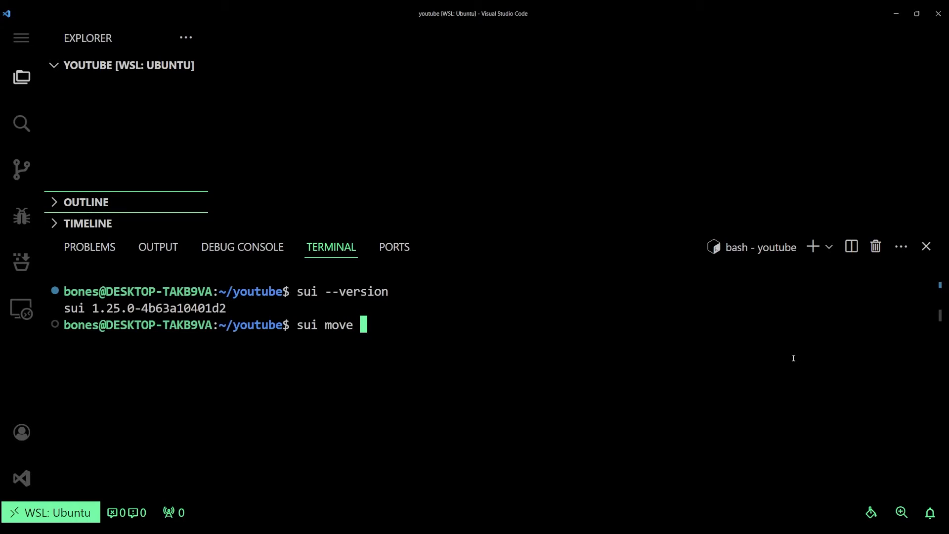
text(new metascho)
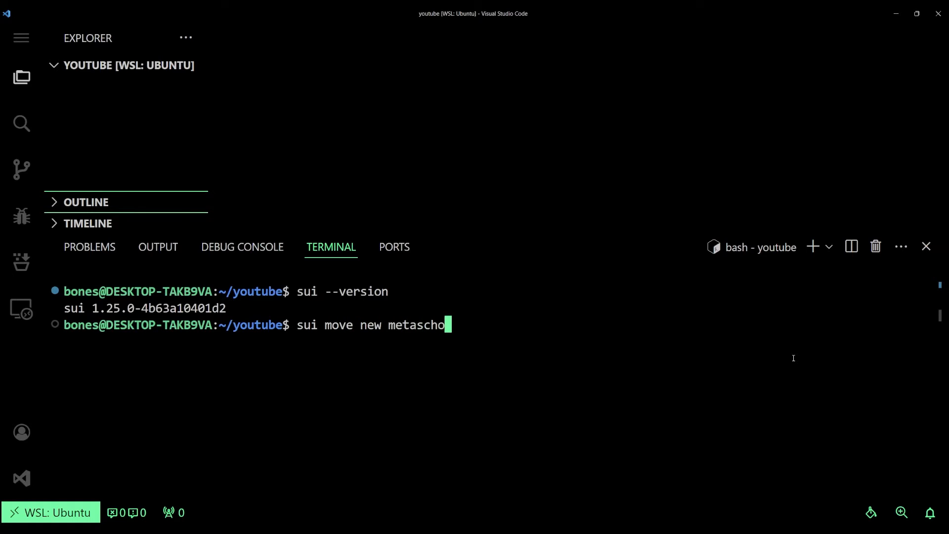
text(ol)
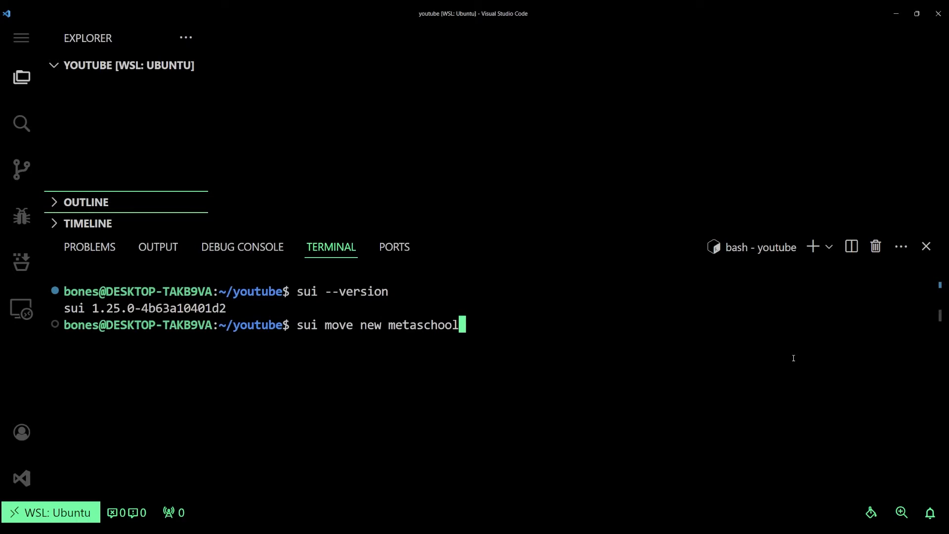
key(Return)
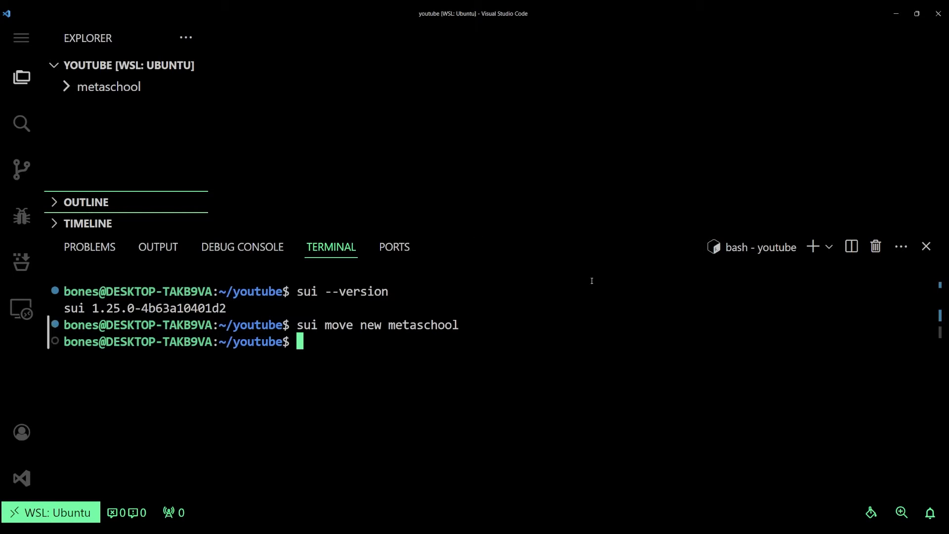
Rename metaschool.move to an empty pepe.move, hide the sidebar and dismiss the analyzer error
click(109, 86)
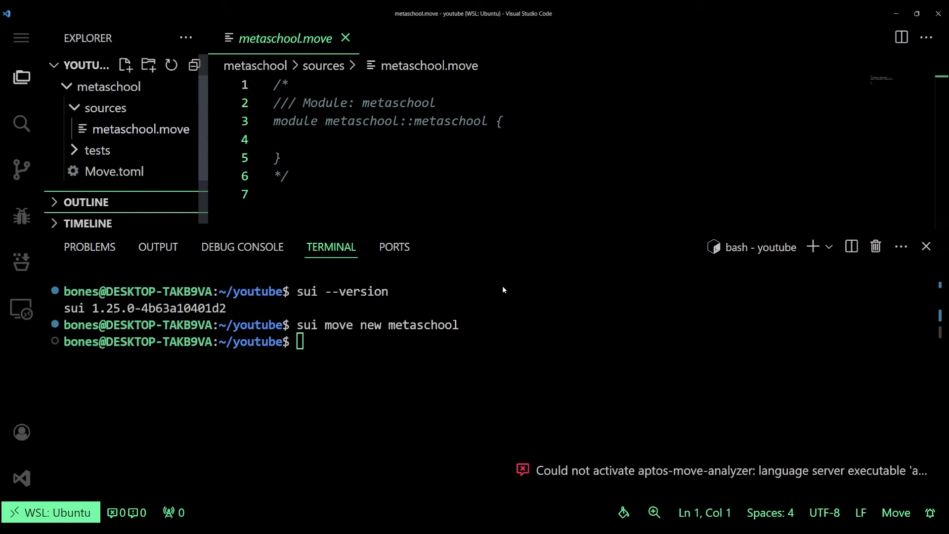
click(346, 38)
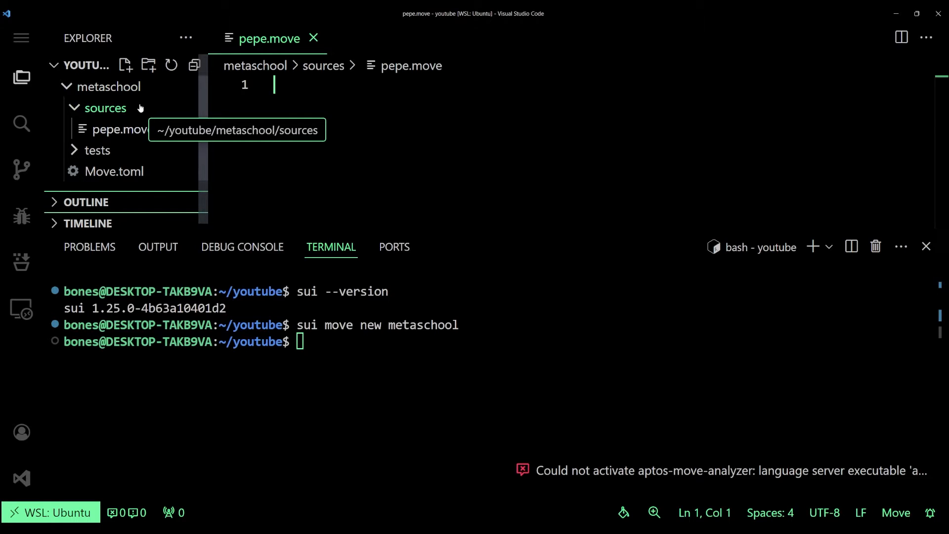
mouse_move(140, 136)
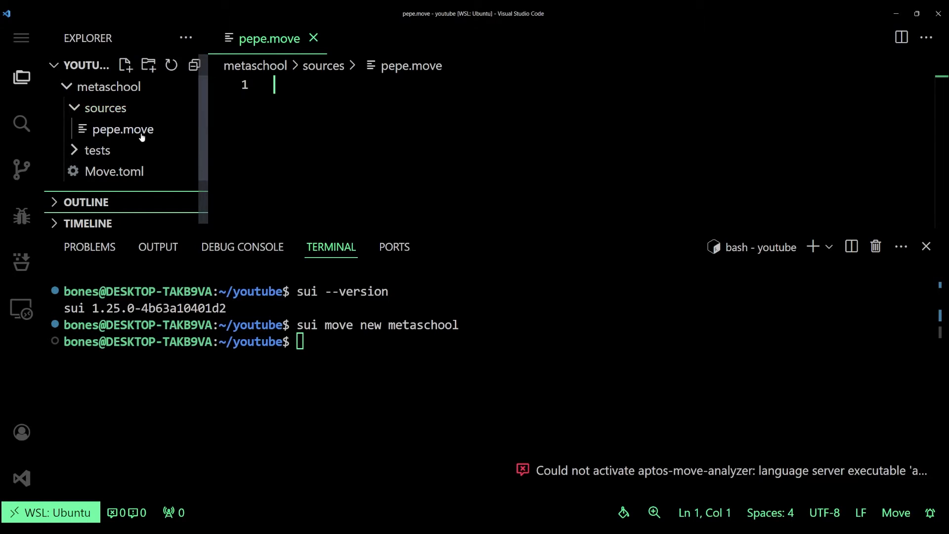
click(21, 77)
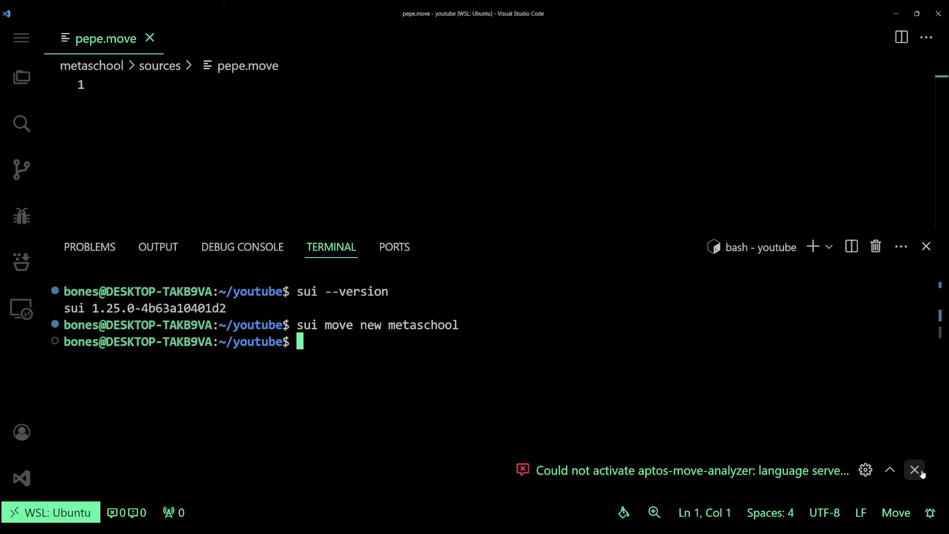
click(914, 470)
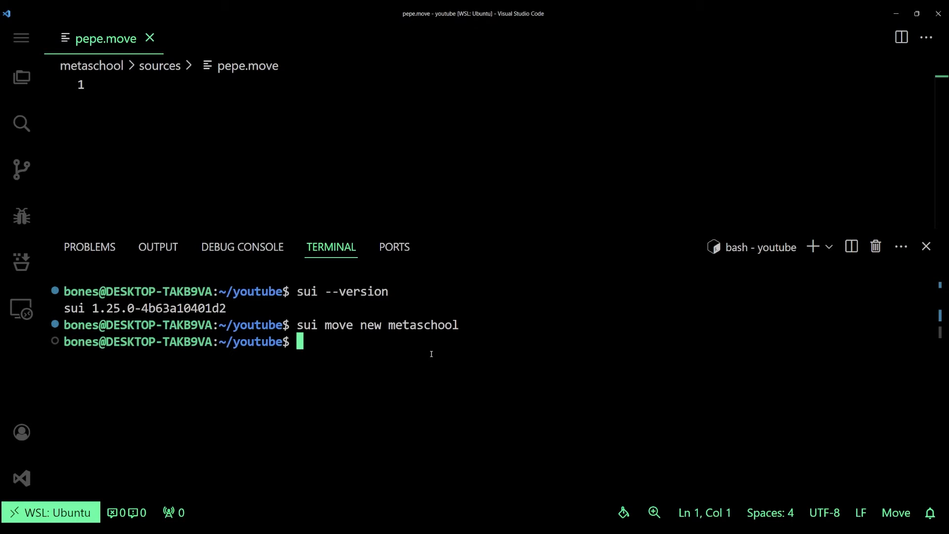
Check the active address and create a new ed25519 address
text(sui client)
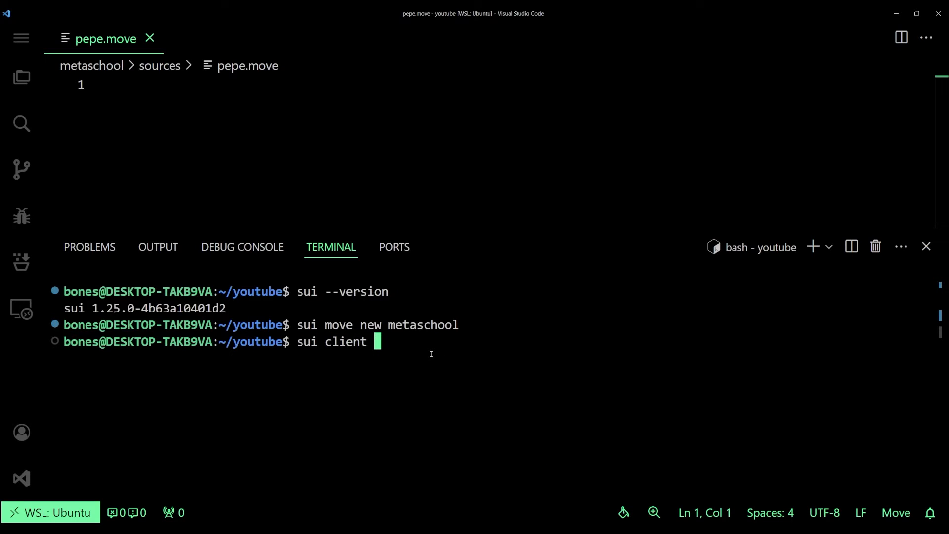
text(active-addr)
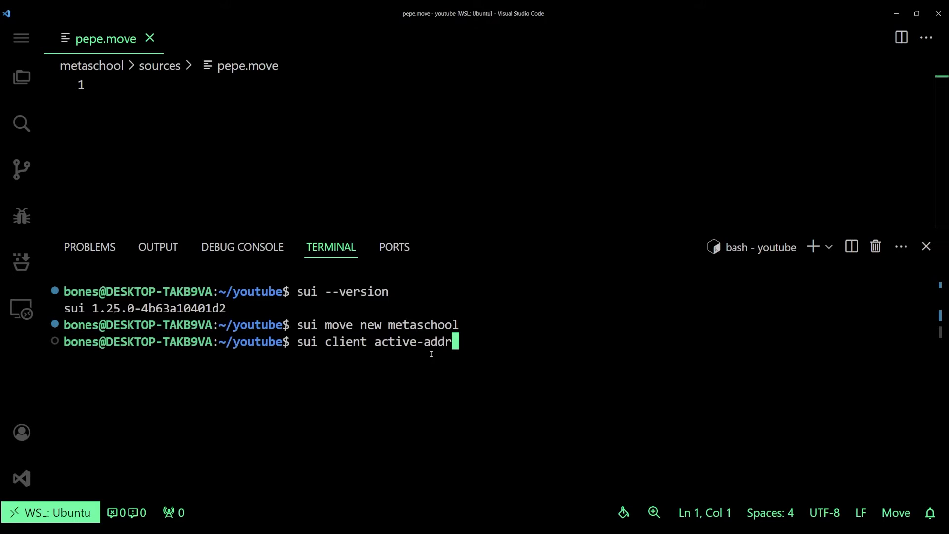
key(Return)
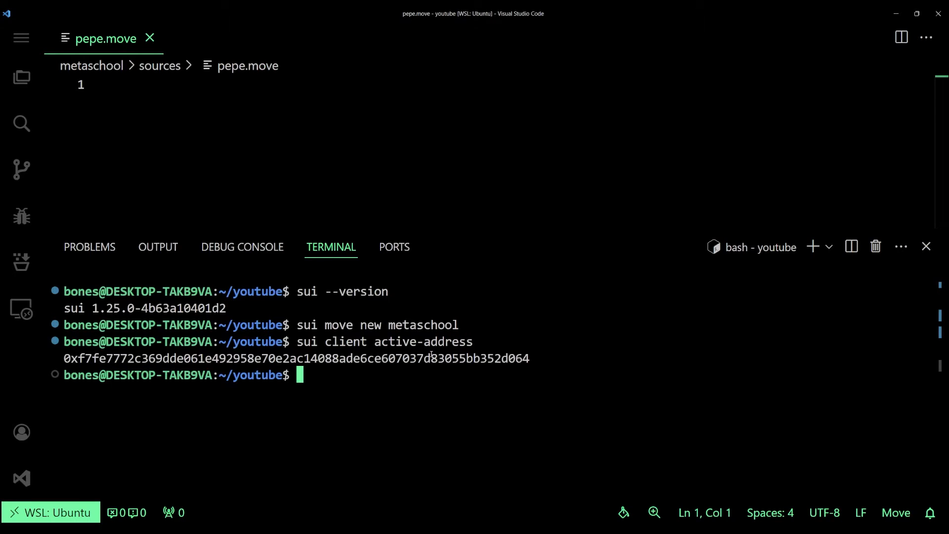
text(s)
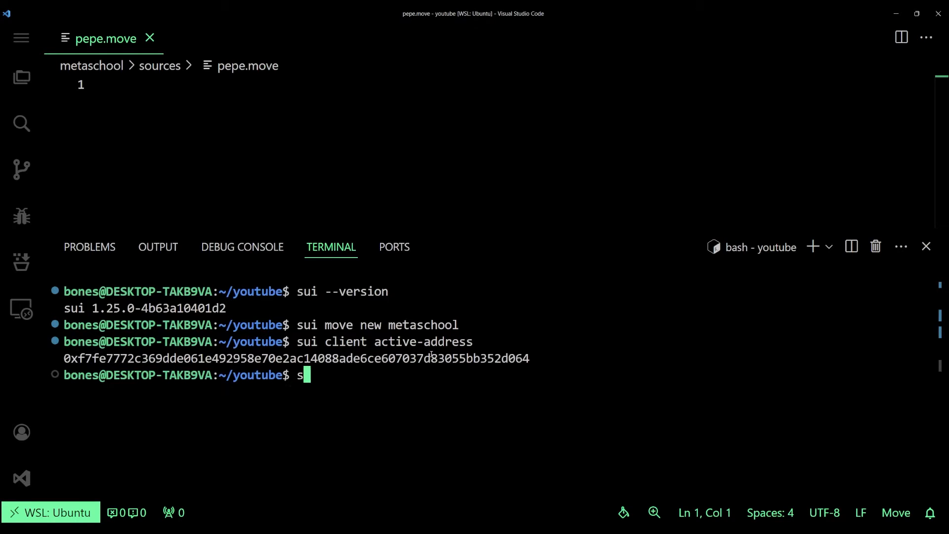
text(ui client n)
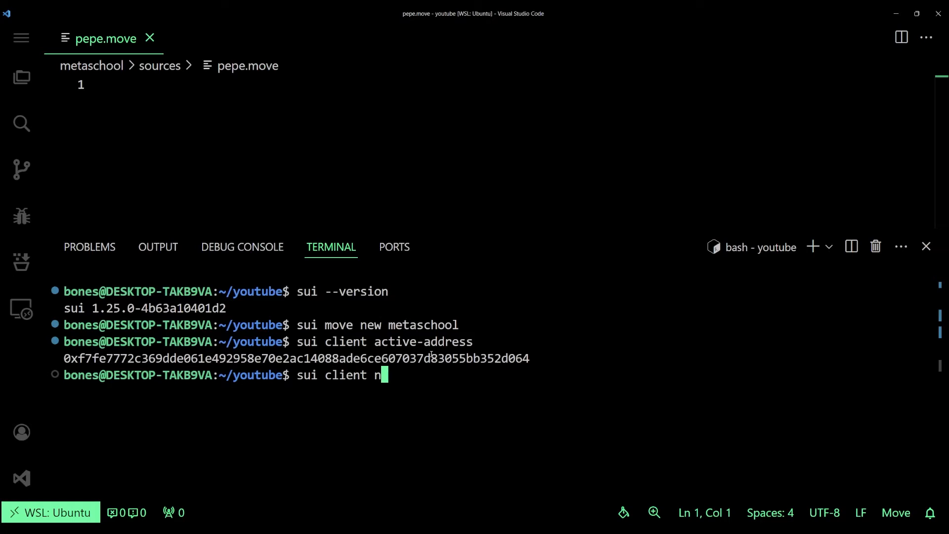
text(ew-addrt)
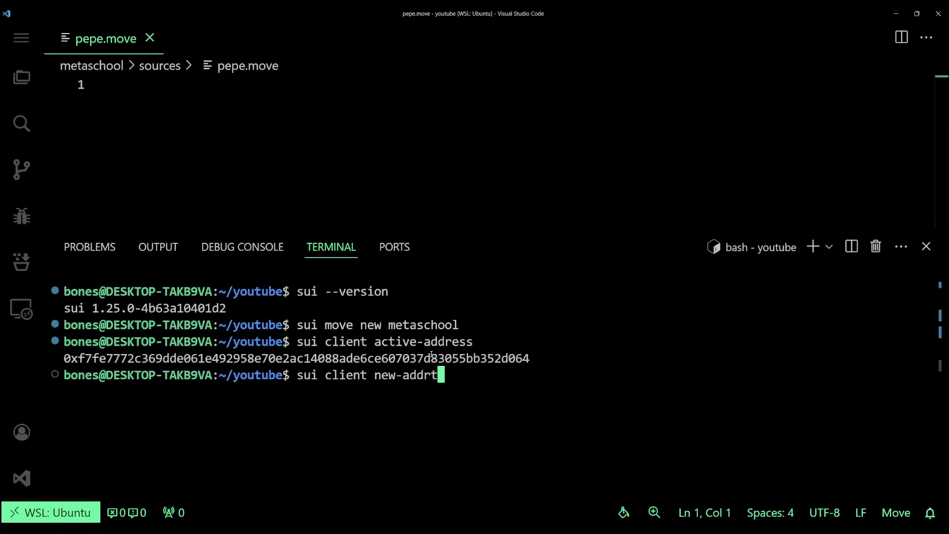
text(ess ed25519)
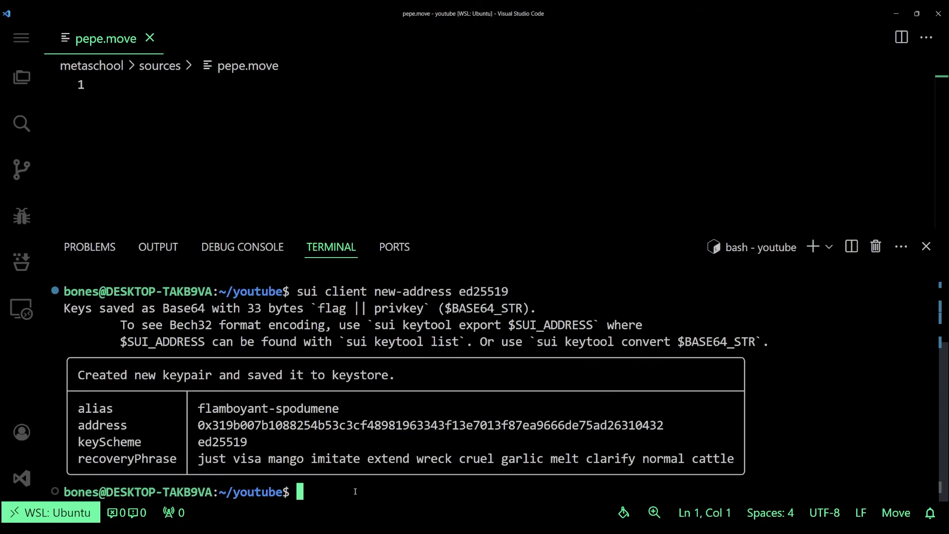
Switch to the new address, fund it with 10 SUI from the faucet, and close the terminal
text(sui client swt)
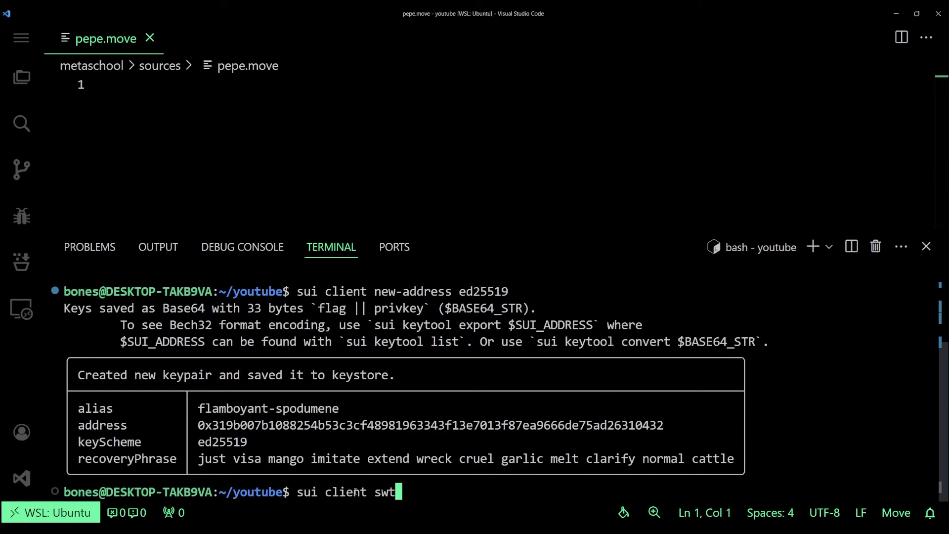
text(itch --)
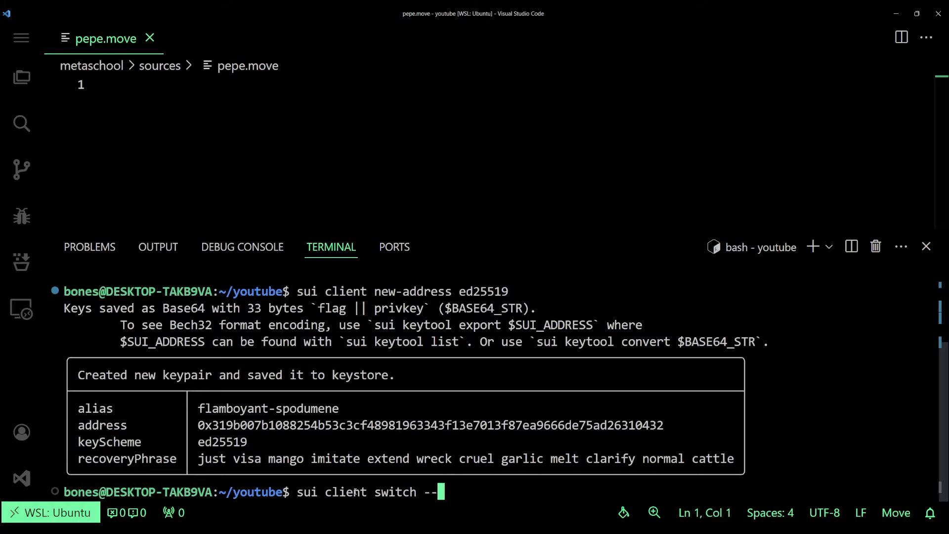
text(address)
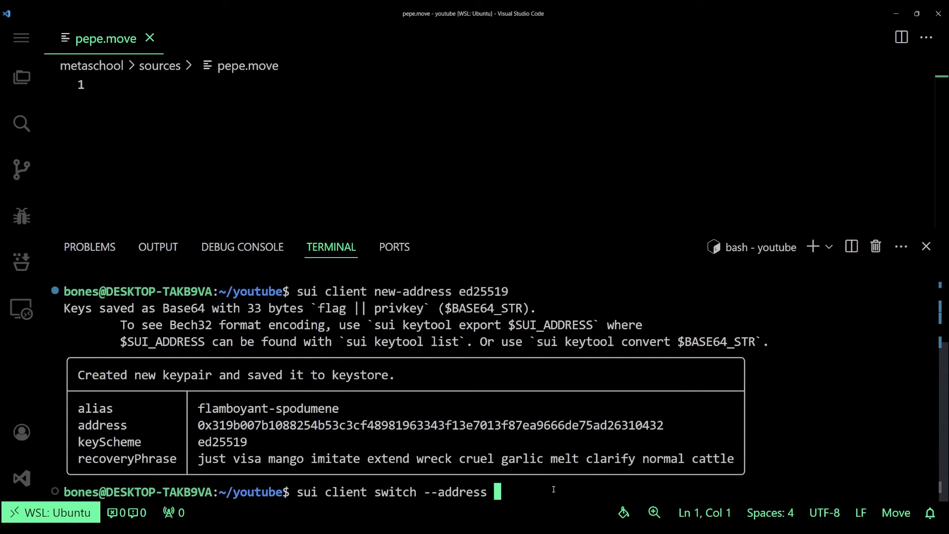
key(Return)
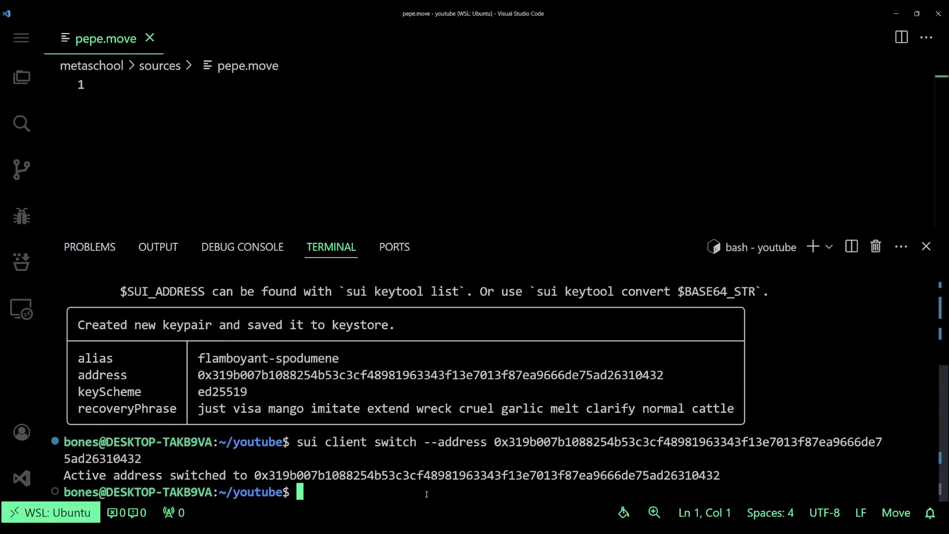
text(sui client faucet)
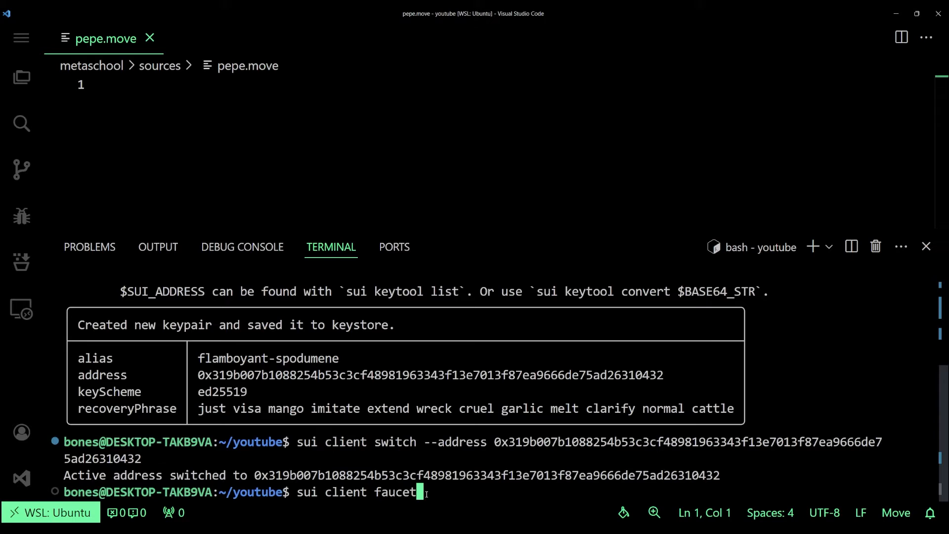
key(Return)
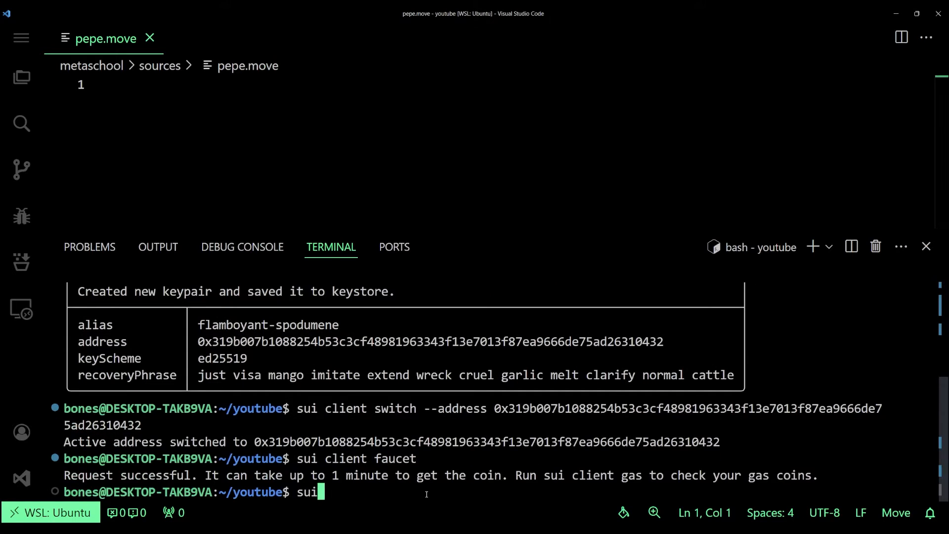
text(cliet)
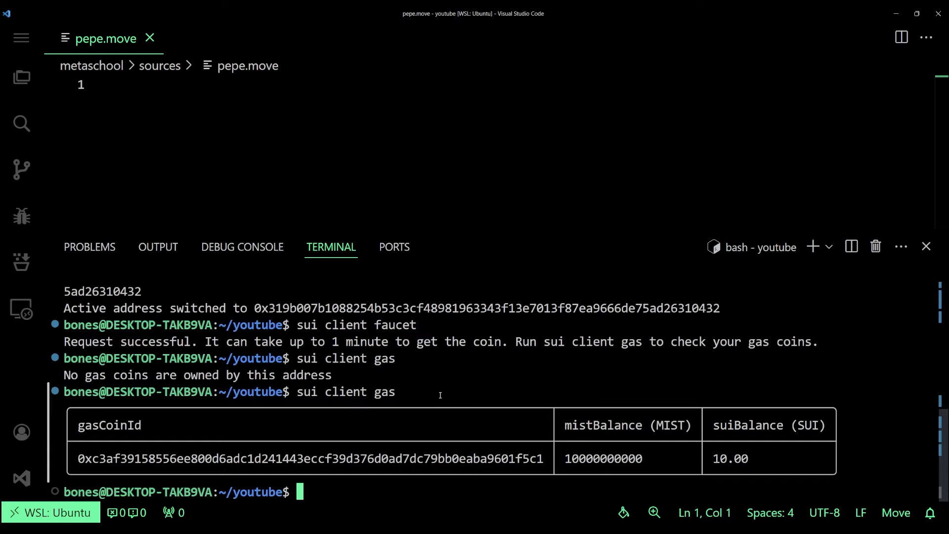
text(clear)
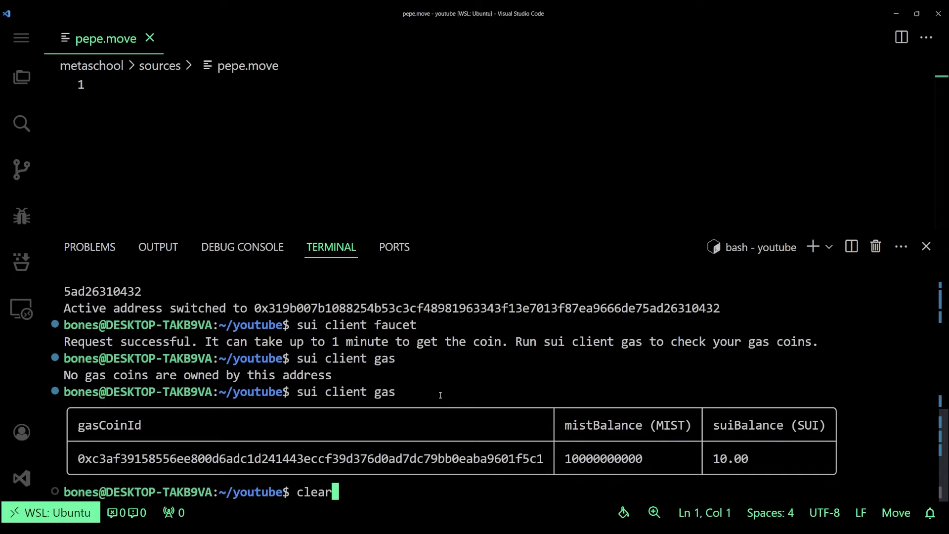
click(21, 77)
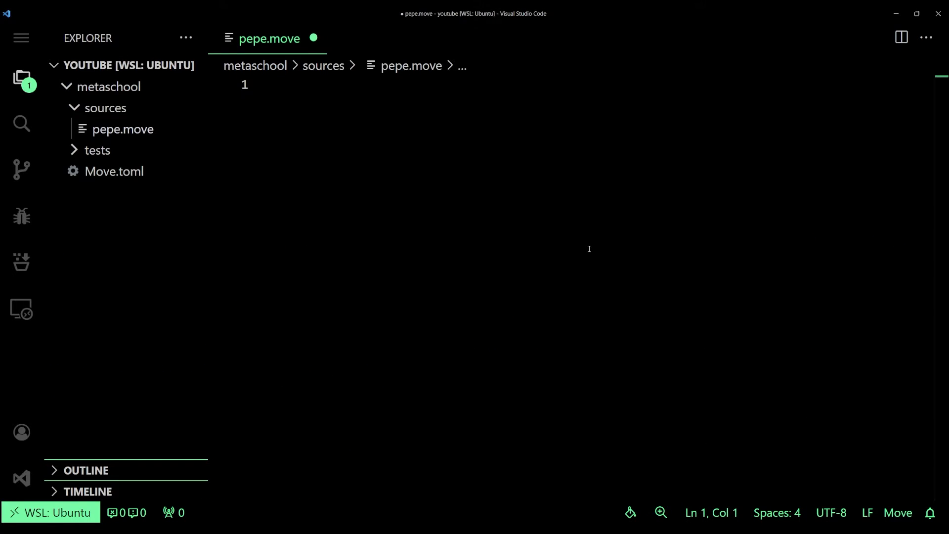
mouse_move(531, 174)
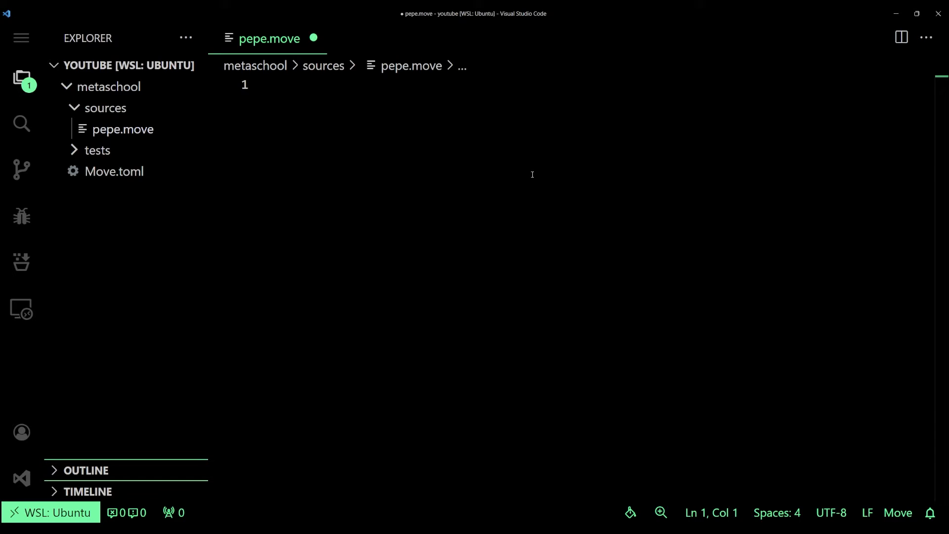
mouse_move(271, 39)
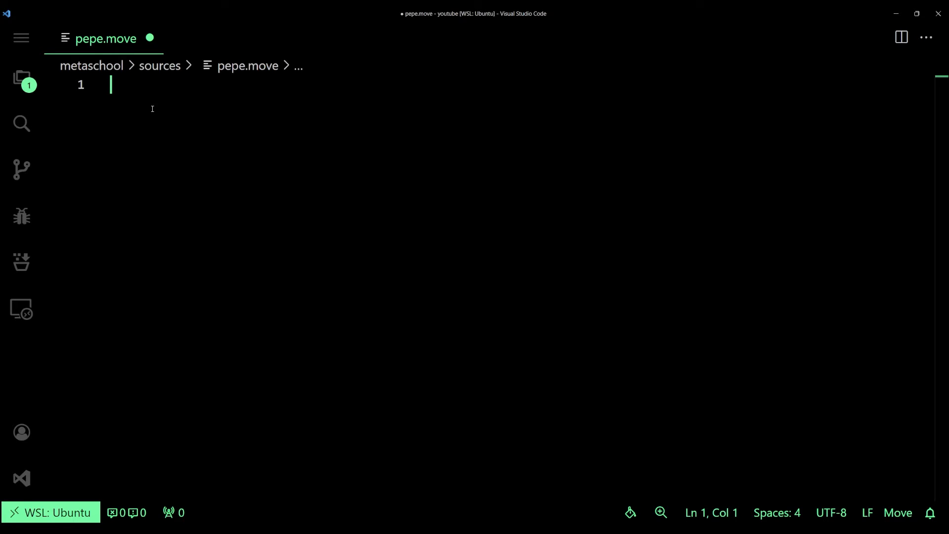
Write module metaschool::pepe with use sui::coin; and a droppable PEPE struct, checking coin.move
text(module metaschool::pepe {)
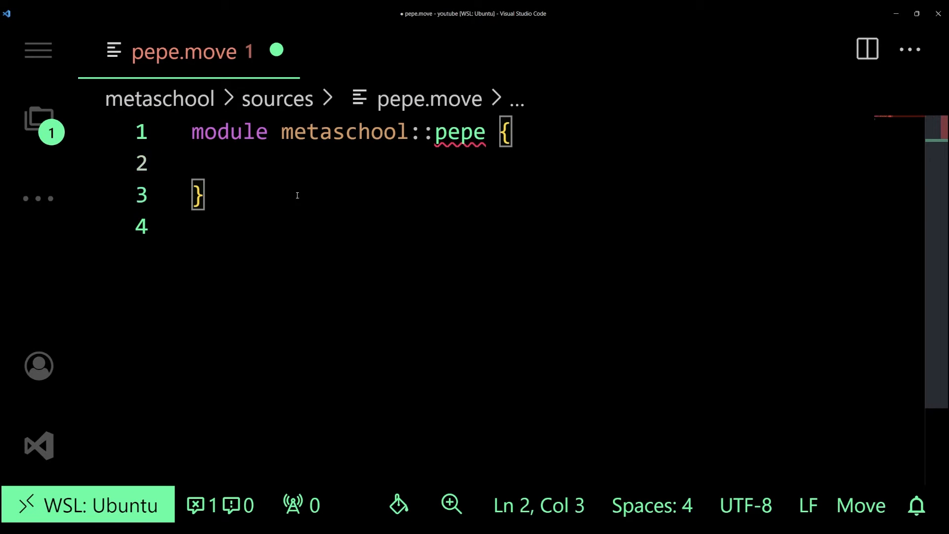
mouse_move(462, 154)
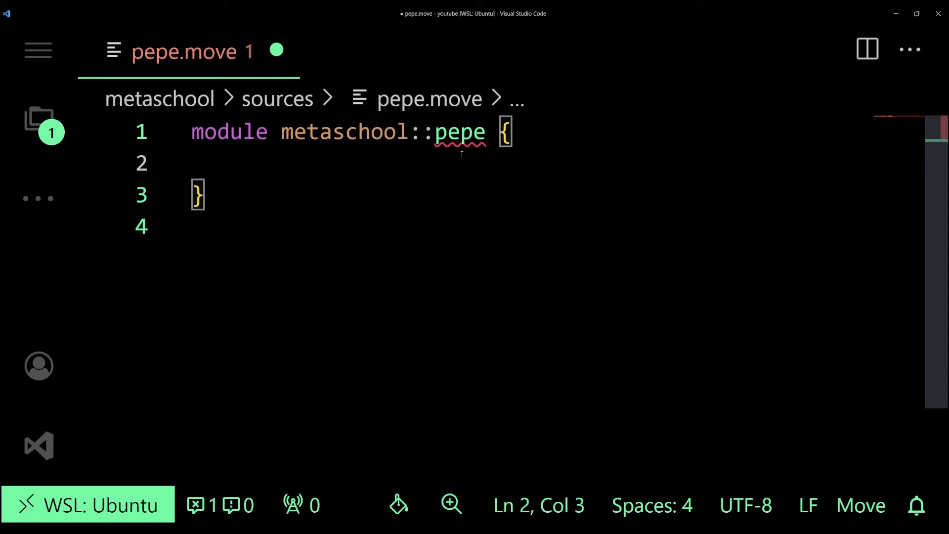
mouse_move(439, 170)
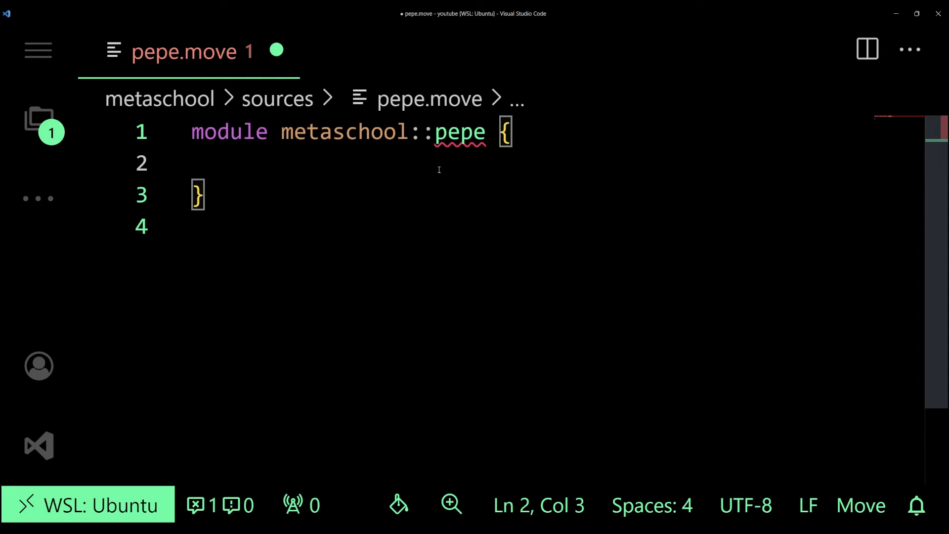
text(use sui::coin;)
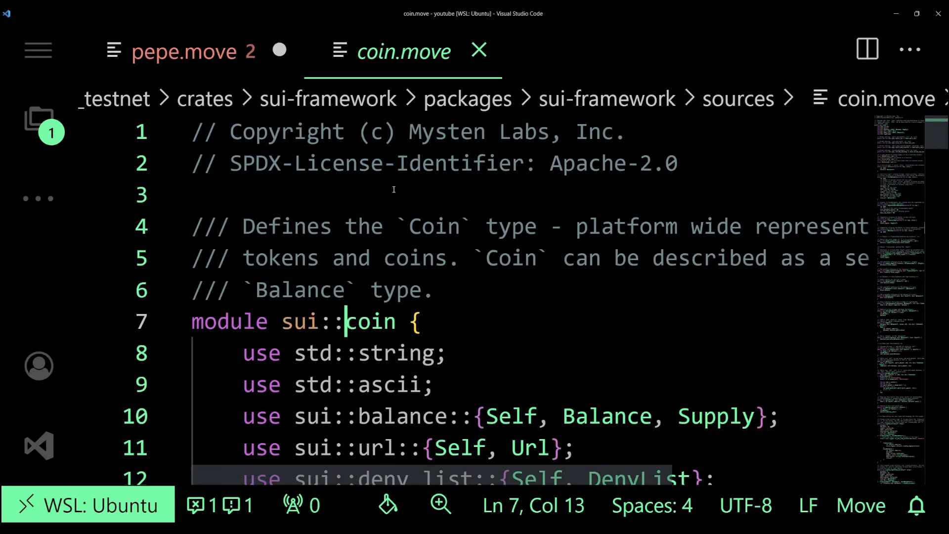
scroll(down, 3)
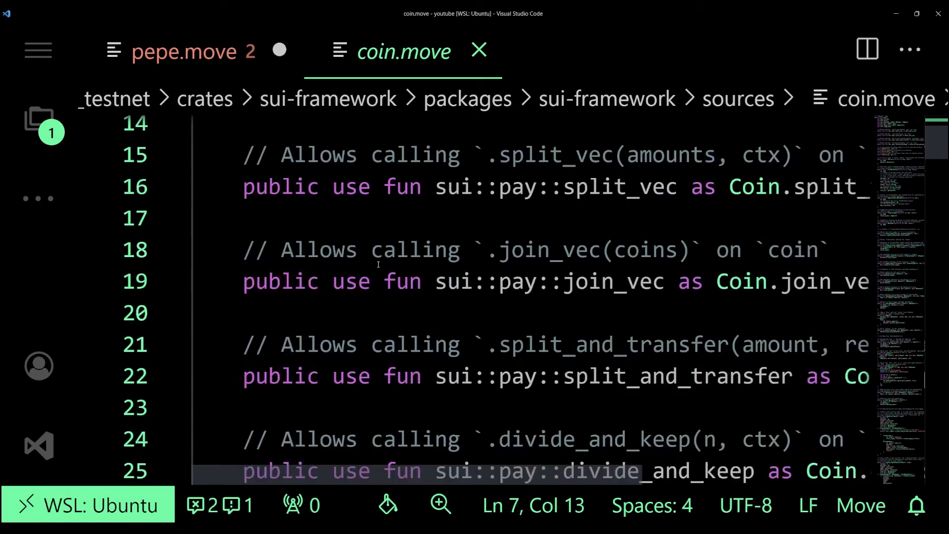
scroll(up, 3)
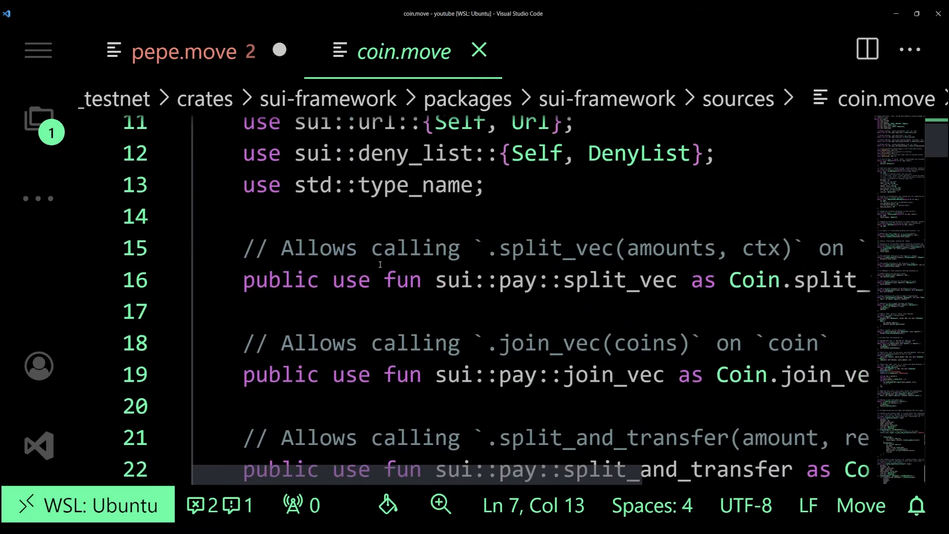
scroll(up, 3)
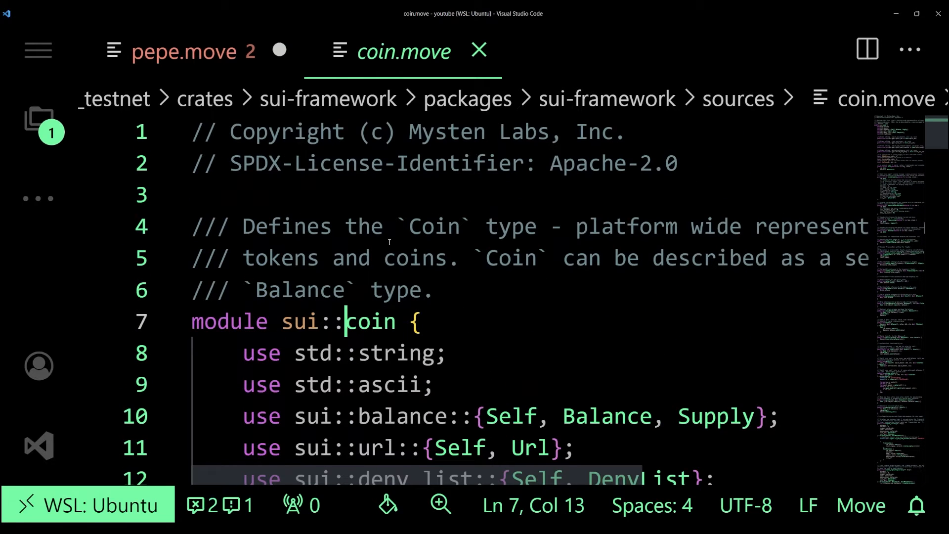
mouse_move(479, 51)
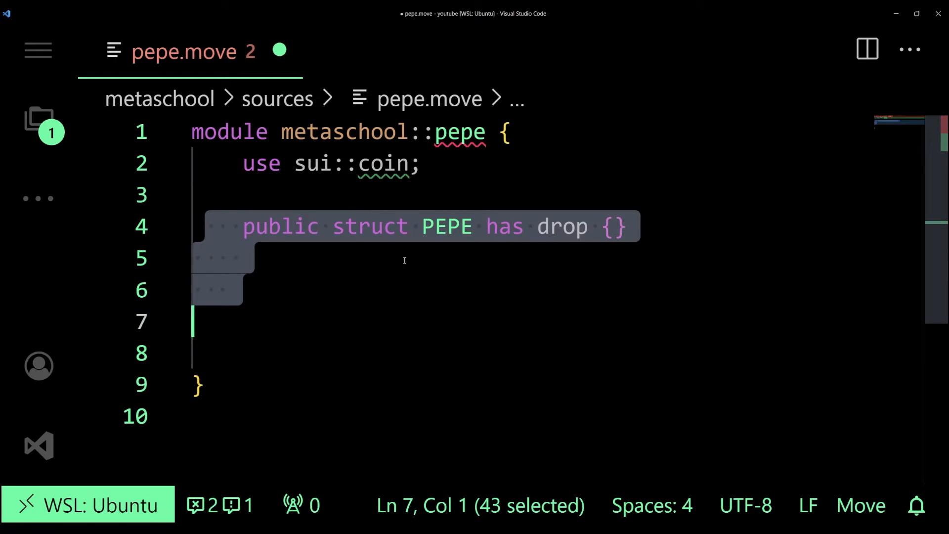
Complete init with public_freeze_object(metadata) and public_transfer(treasury, tx_context::sender(ctx))
double_click(560, 227)
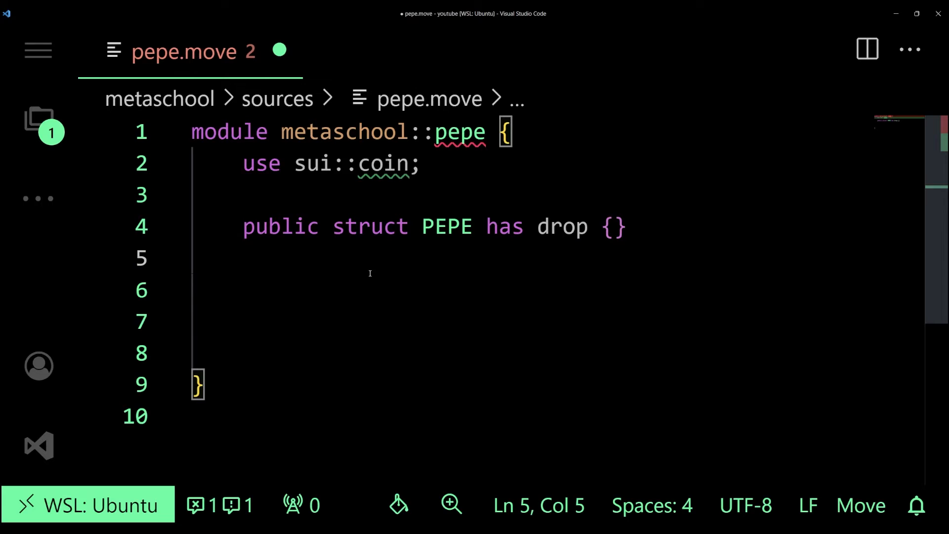
mouse_move(382, 282)
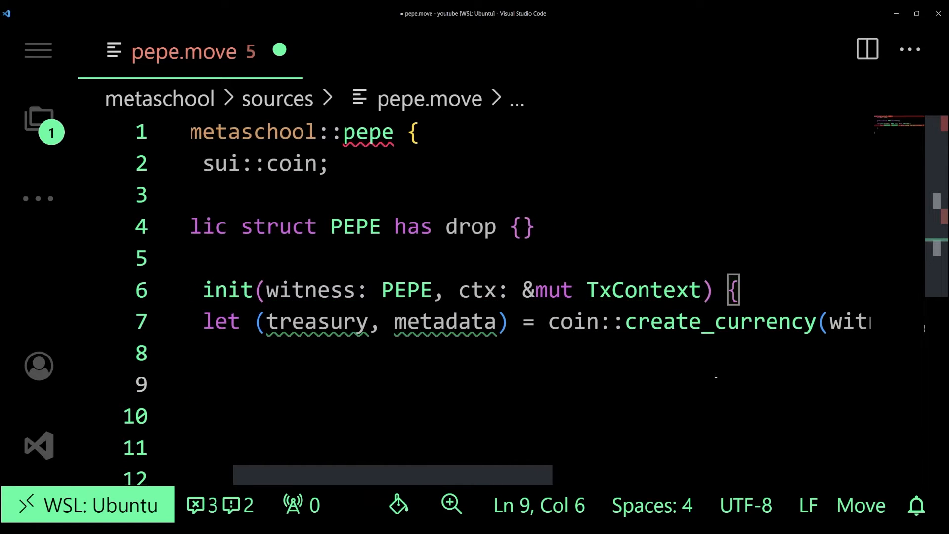
scroll(right, 3)
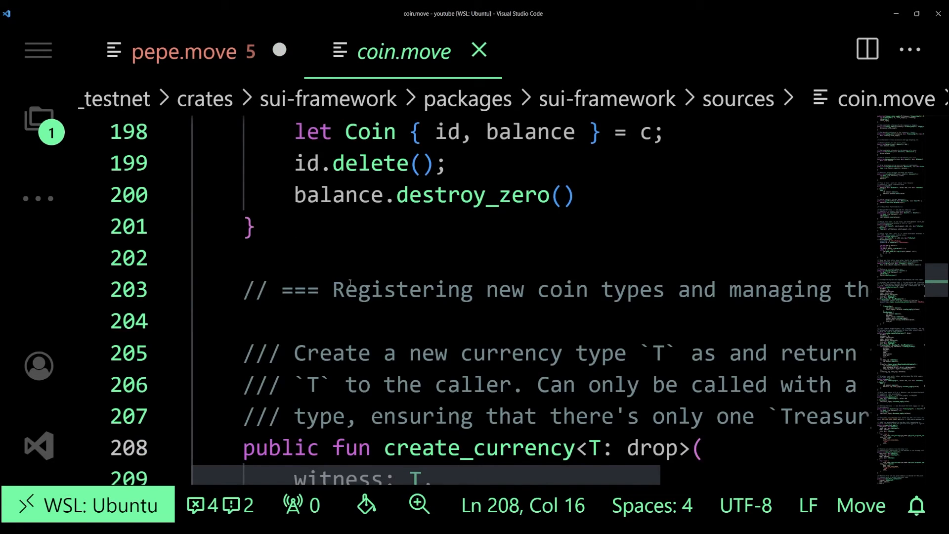
scroll(down, 3)
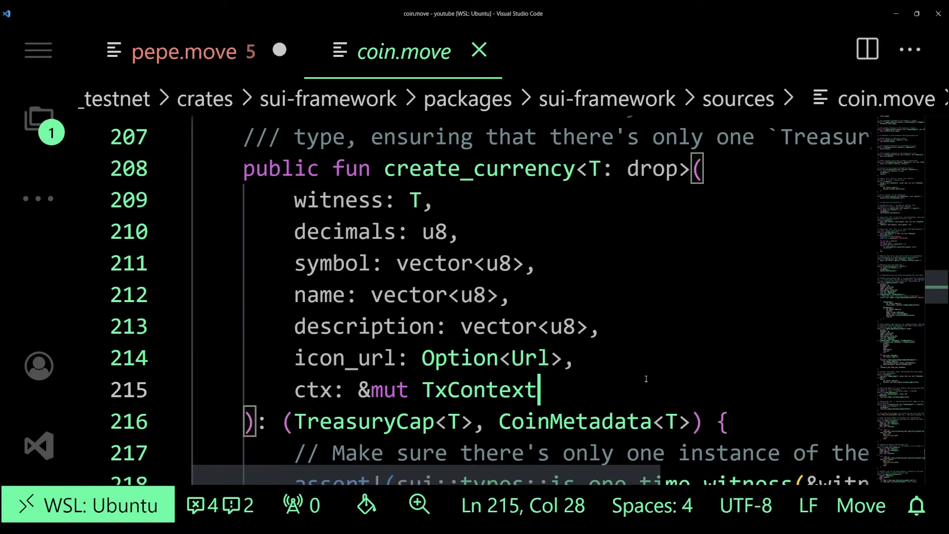
click(183, 51)
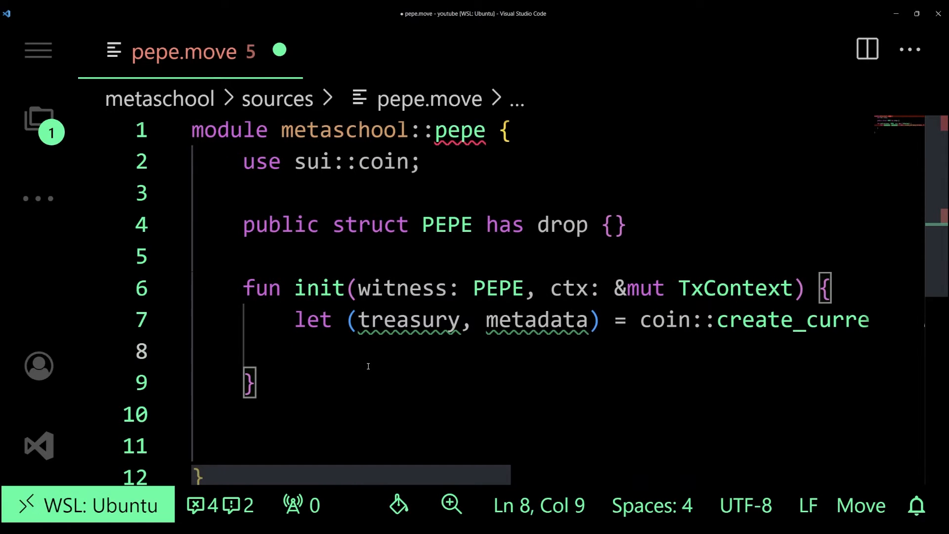
text(transfer::public_freeze_object(metadata);)
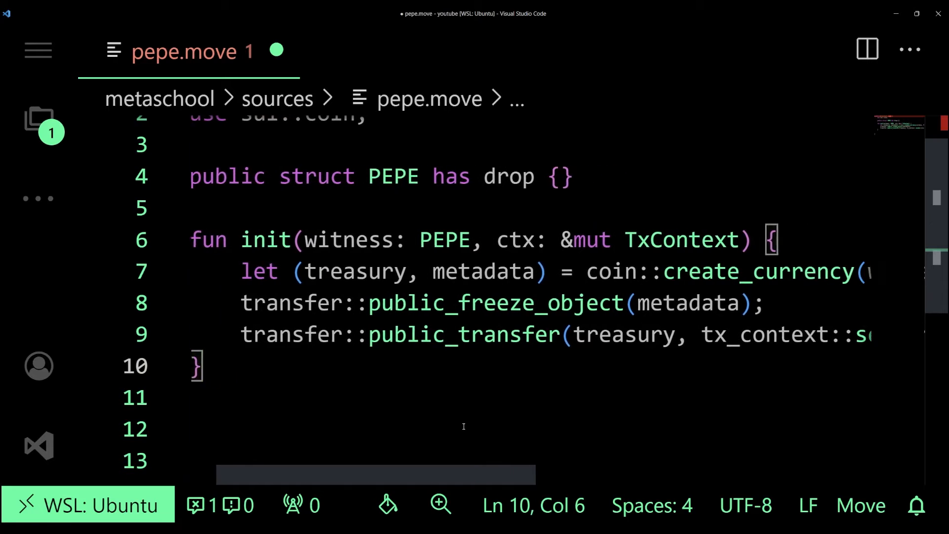
Write a mint function calling coin::mint_and_transfer(treasury, amount, recipient, ctx) and reopen a terminal
scroll(right, 3)
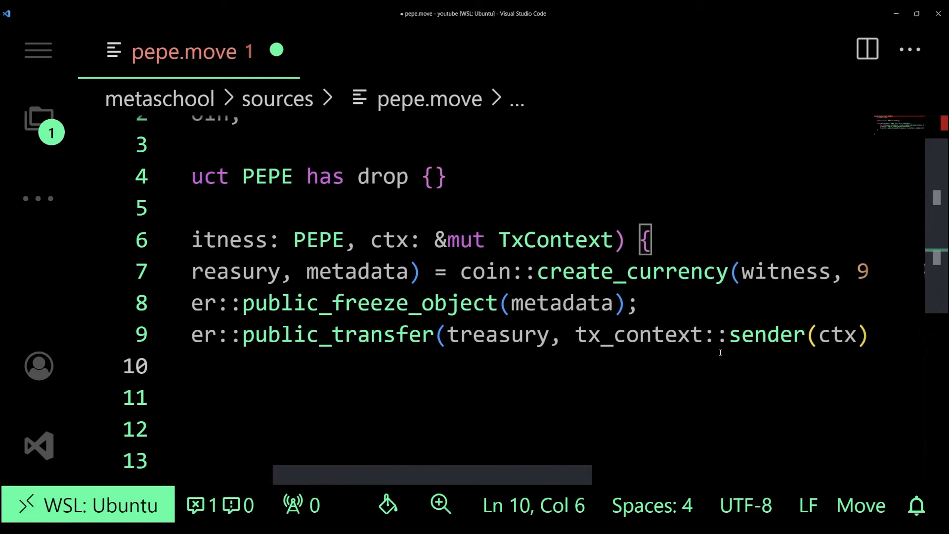
scroll(right, 3)
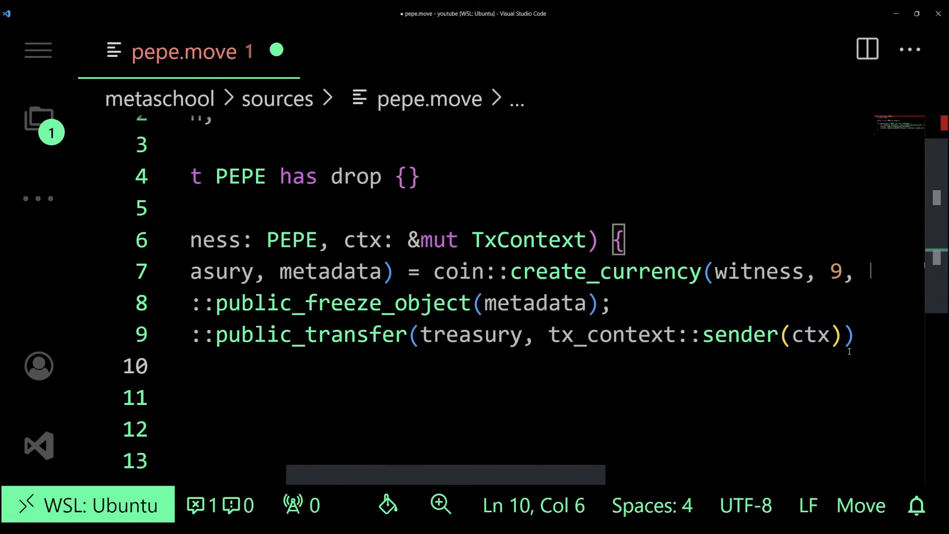
scroll(left, 3)
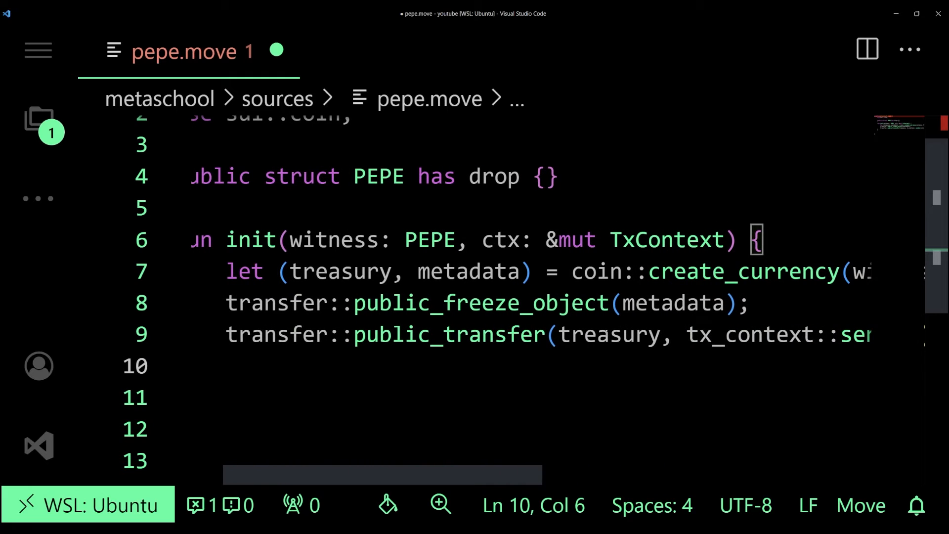
scroll(left, 3)
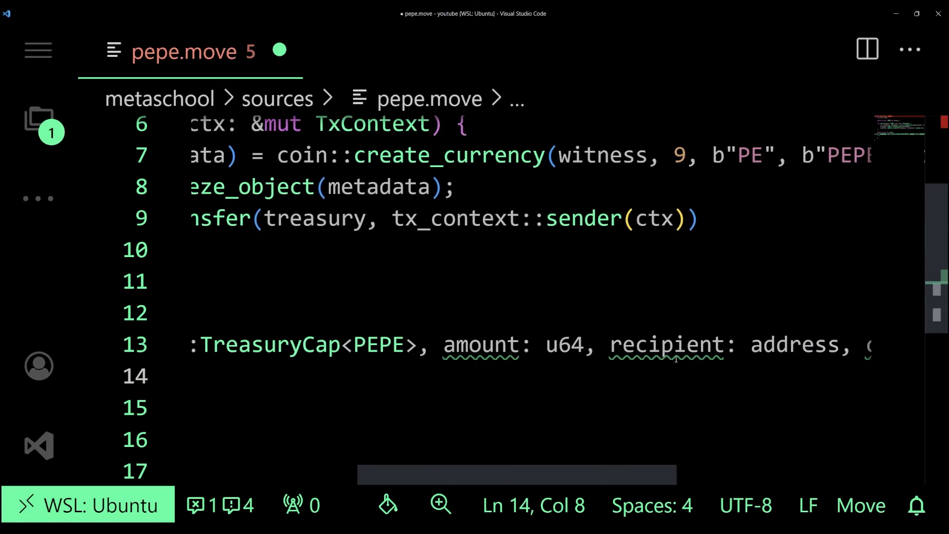
scroll(right, 3)
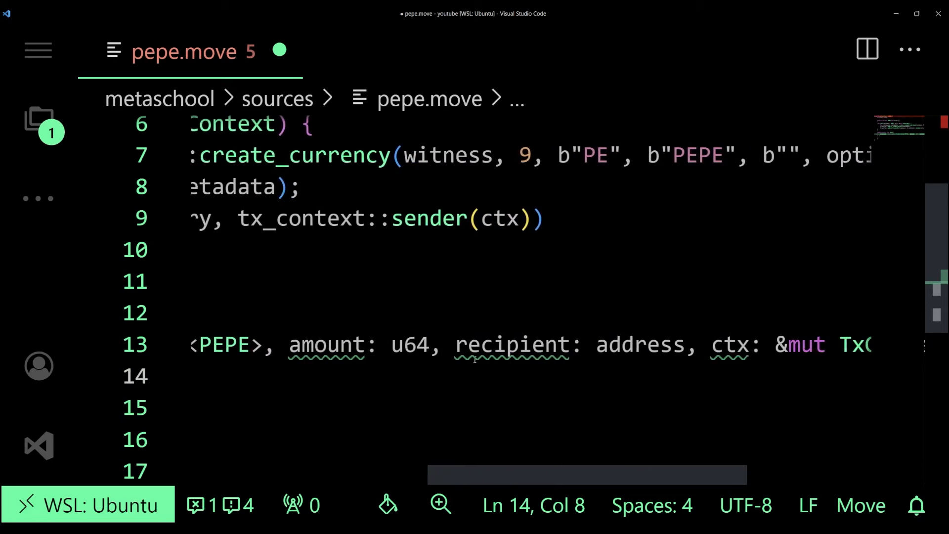
scroll(left, 3)
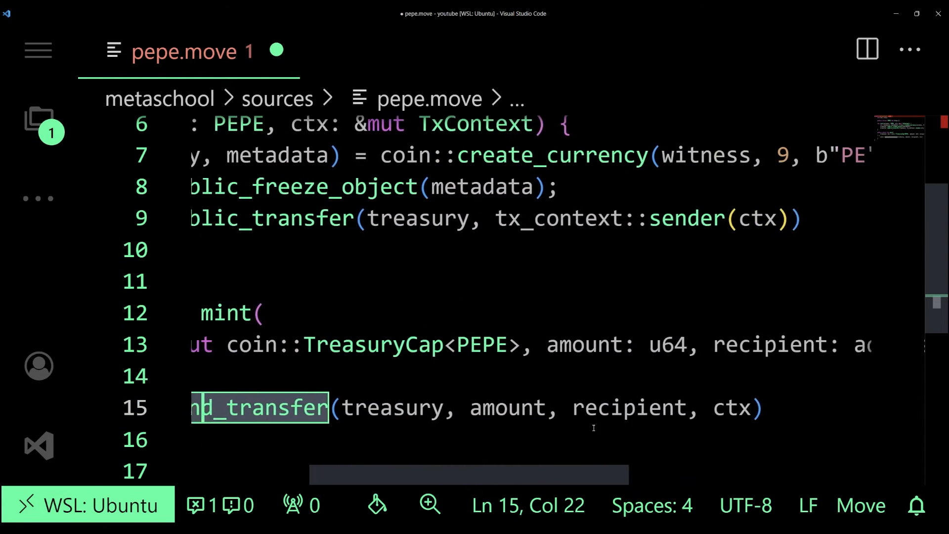
double_click(562, 407)
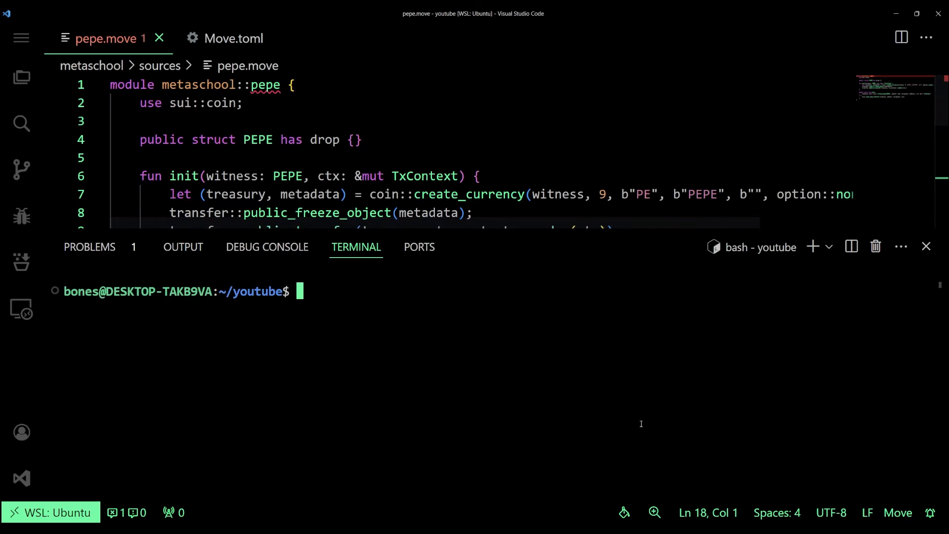
Add a devnet environment (fullnode.devnet.sui.io:443) and switch the Sui client to it
text(sui client new-env --alias devnet --rpc https://fullnode.devnet.sui.io:443)
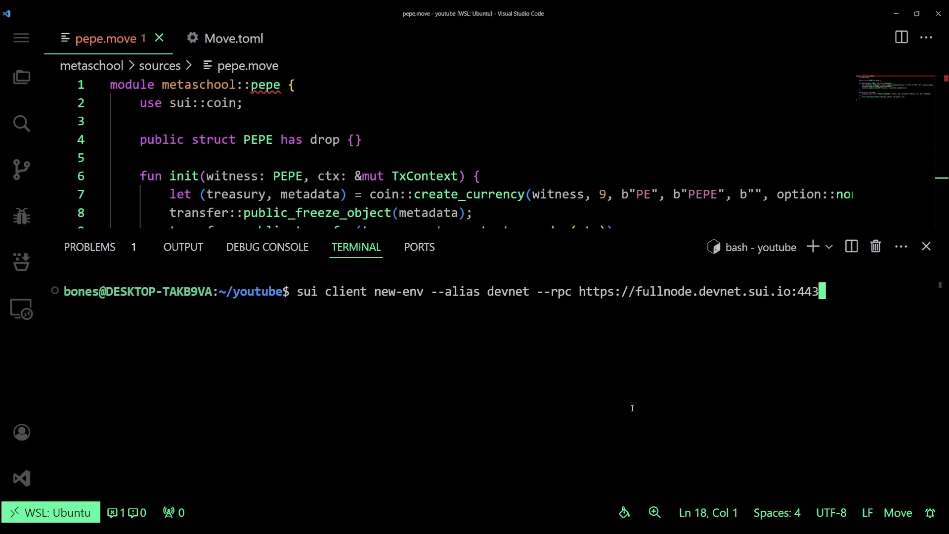
key(Return)
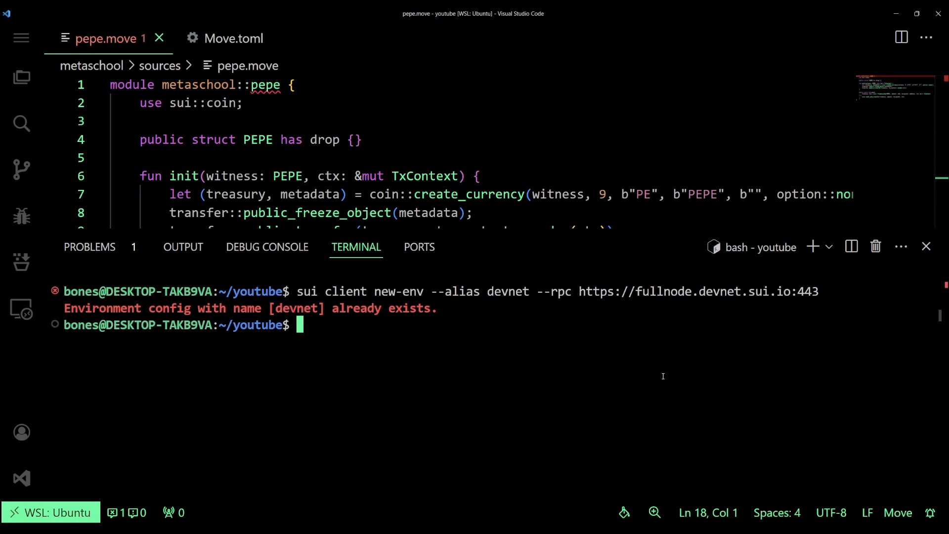
key(Return)
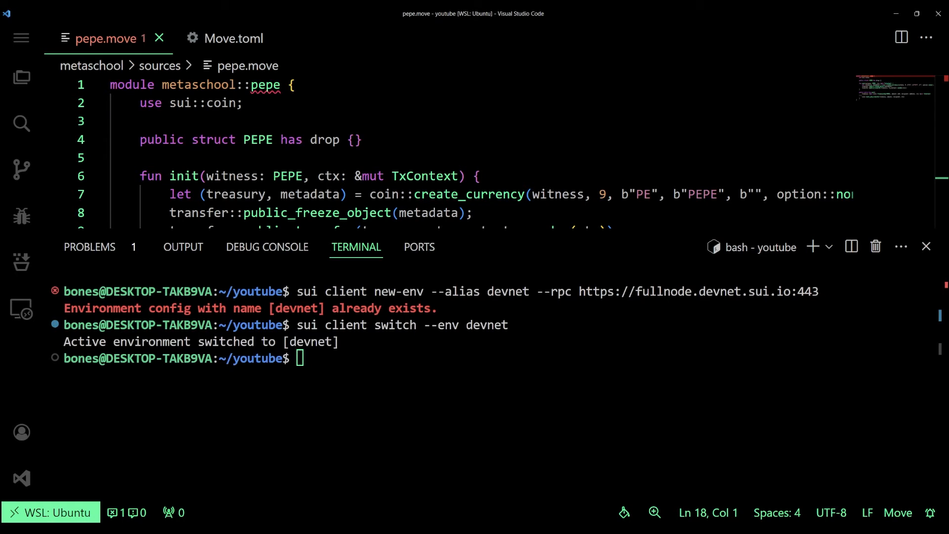
Publish the pepe.move package with a 100000000 gas budget and confirm Success
text(sui client publish --gas-budget 100000000)
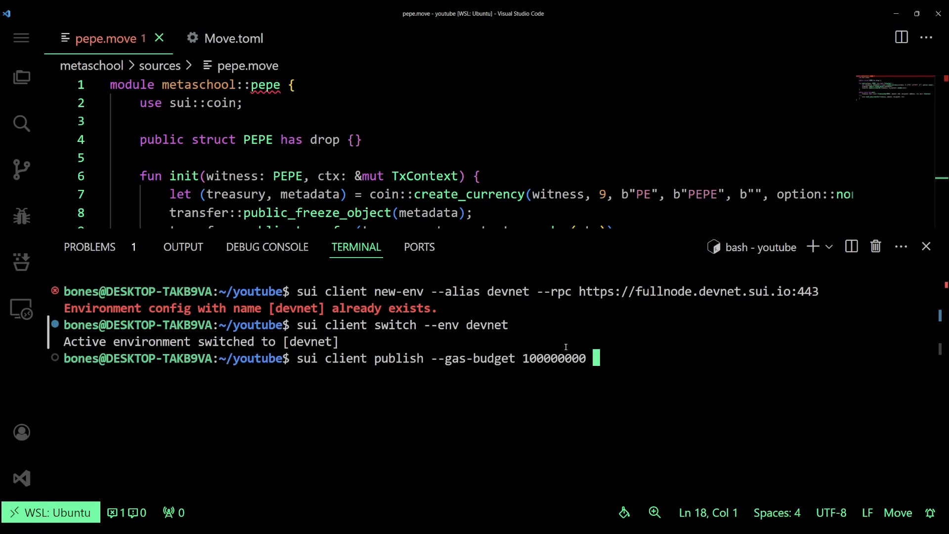
click(142, 157)
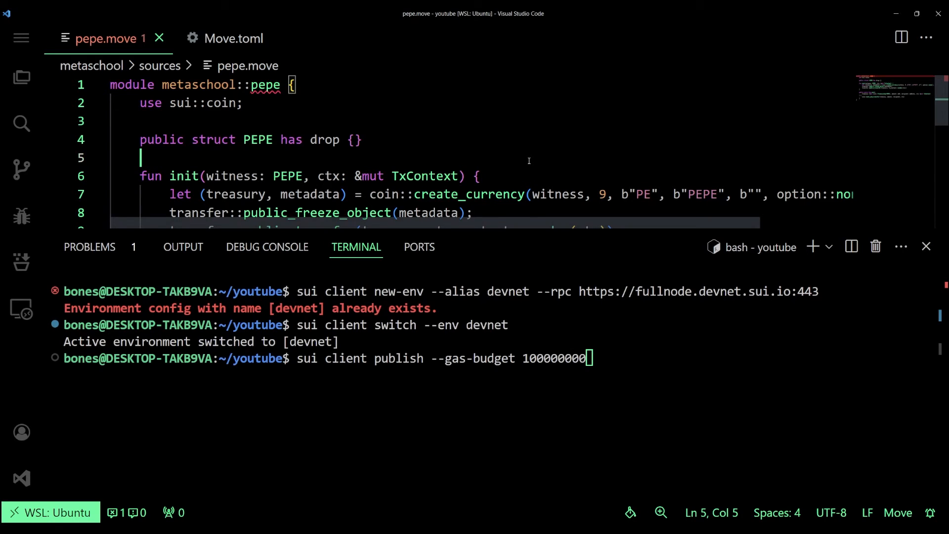
right_click(113, 129)
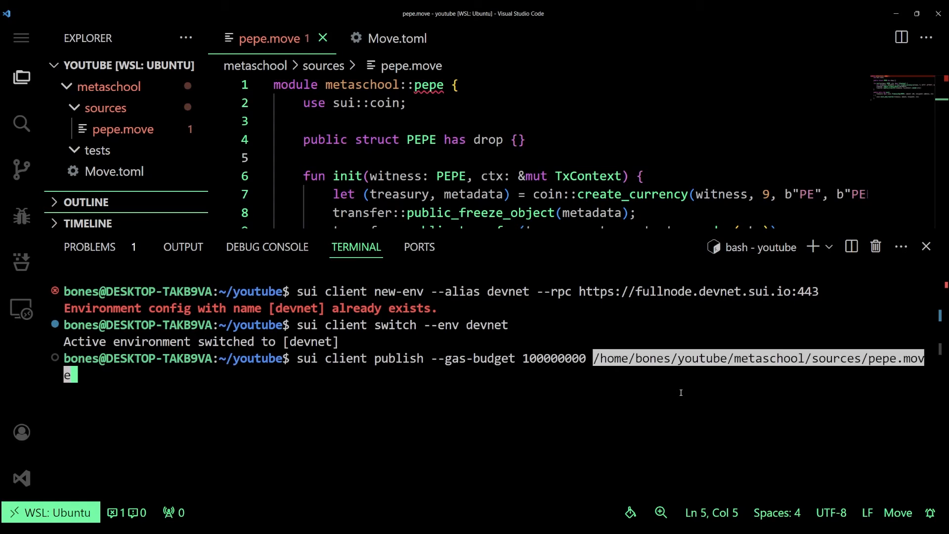
key(Return)
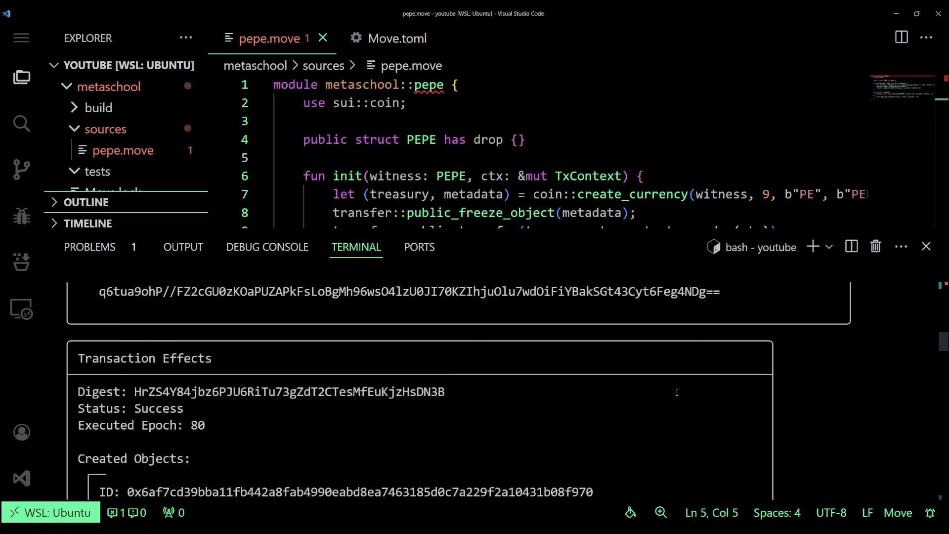
scroll(up, 3)
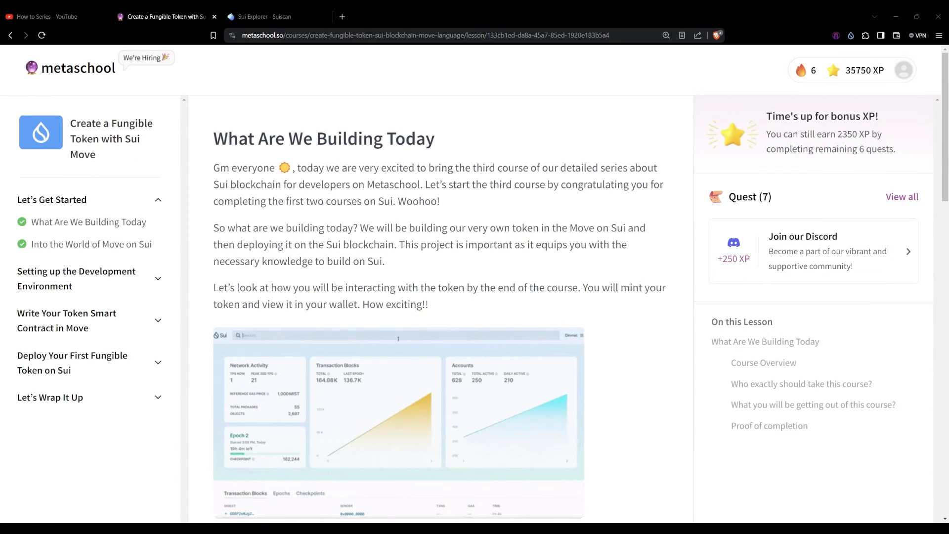
Look up the publish transaction by its digest and open the created PEPE TreasuryCap object
click(272, 16)
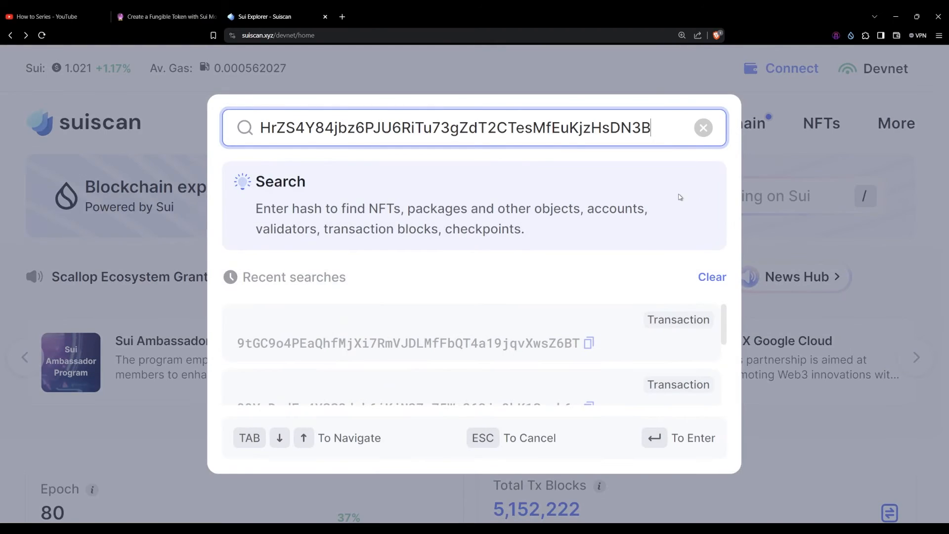
key(Return)
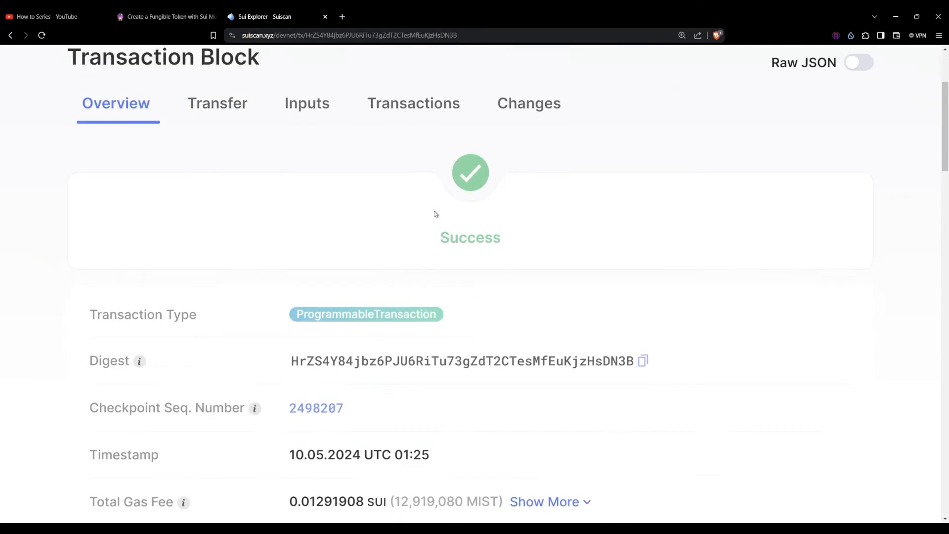
click(529, 103)
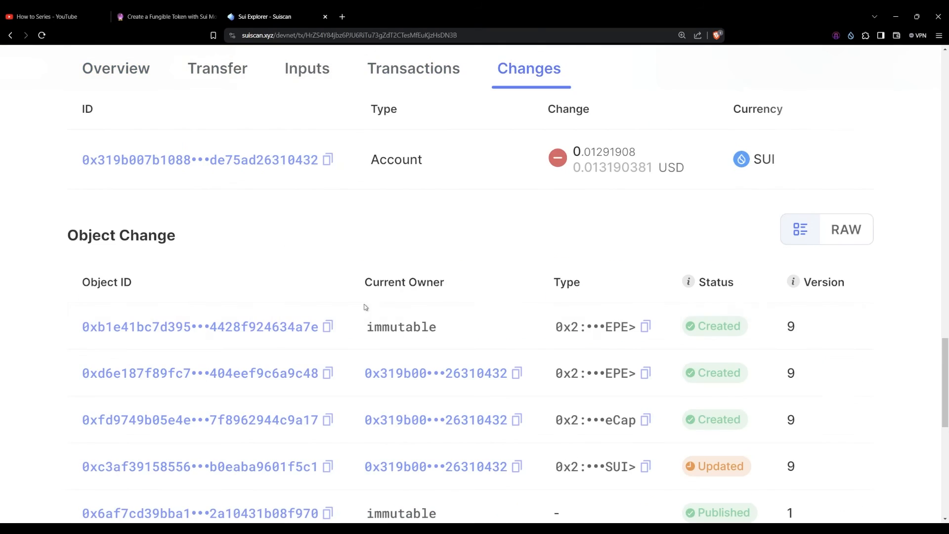
click(200, 373)
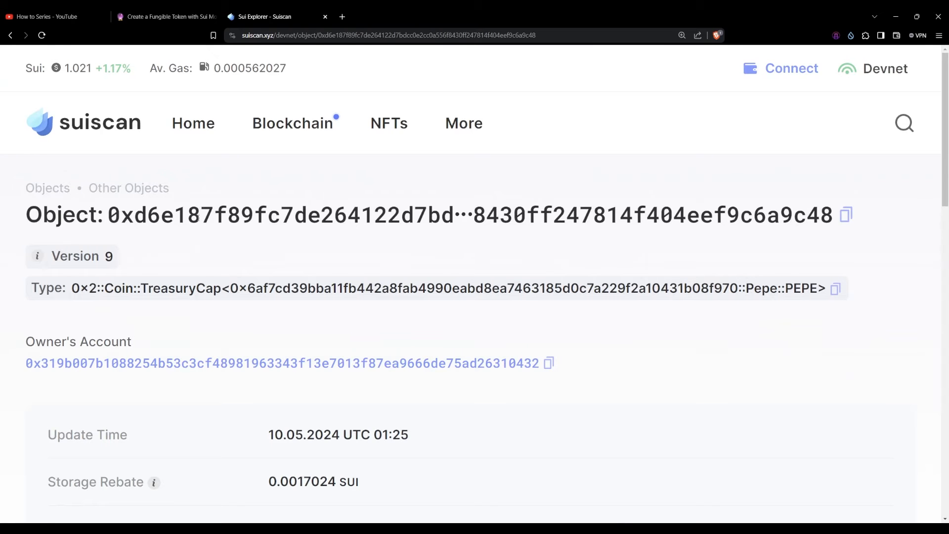
scroll(down, 3)
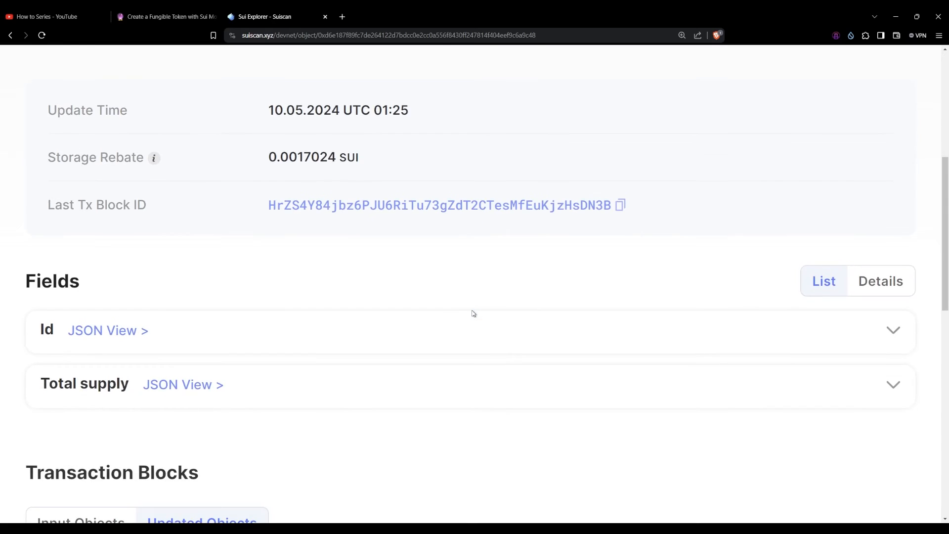
scroll(down, 3)
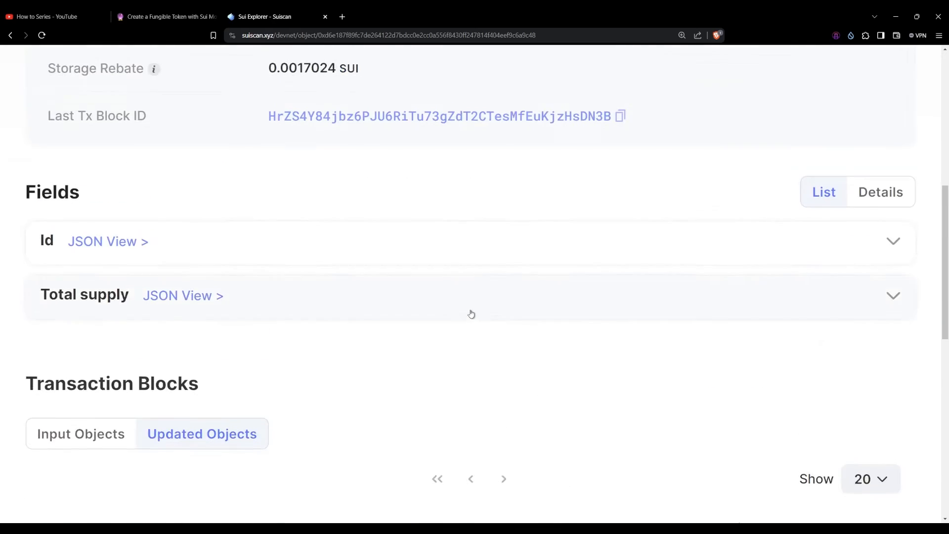
scroll(up, 3)
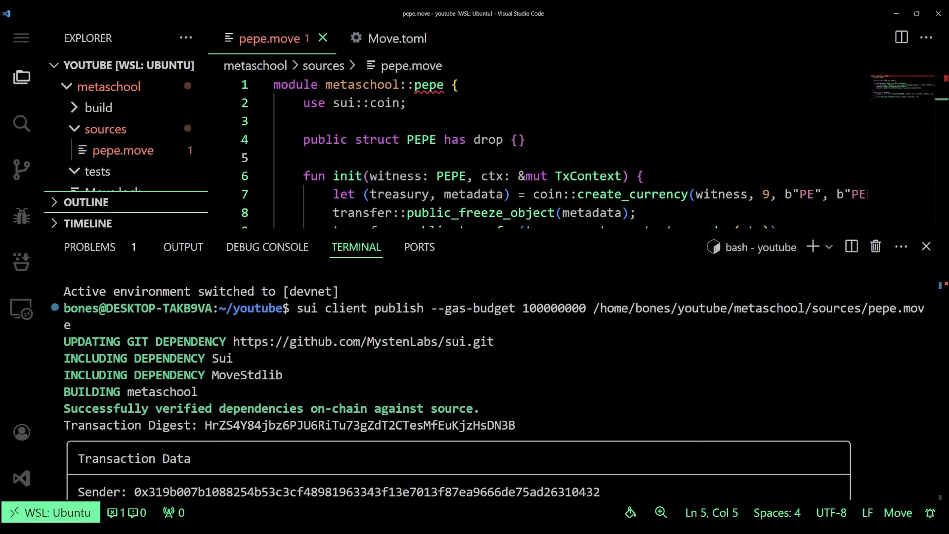
Add a 'PackageID: 0x6af7cd39…f970' comment and start a TreasuryCap label line in Move.toml
scroll(down, 3)
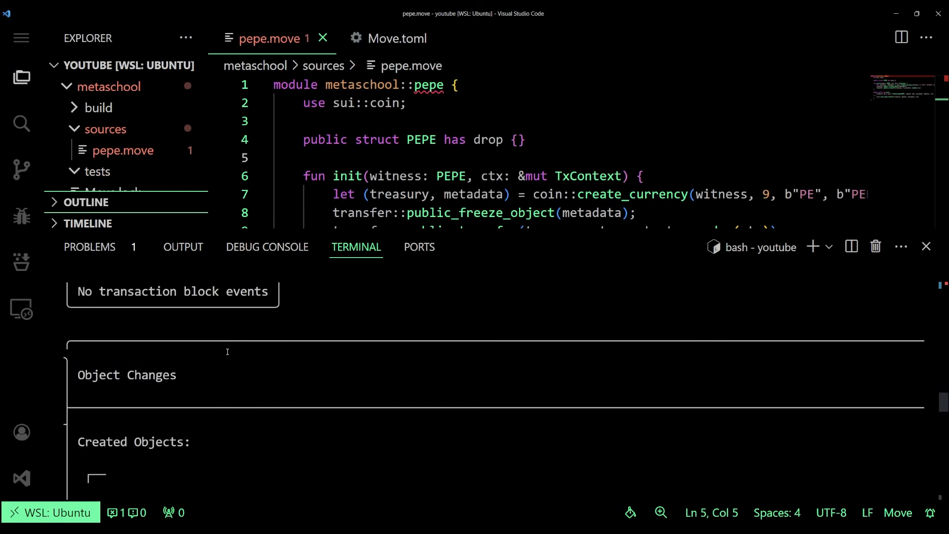
scroll(down, 3)
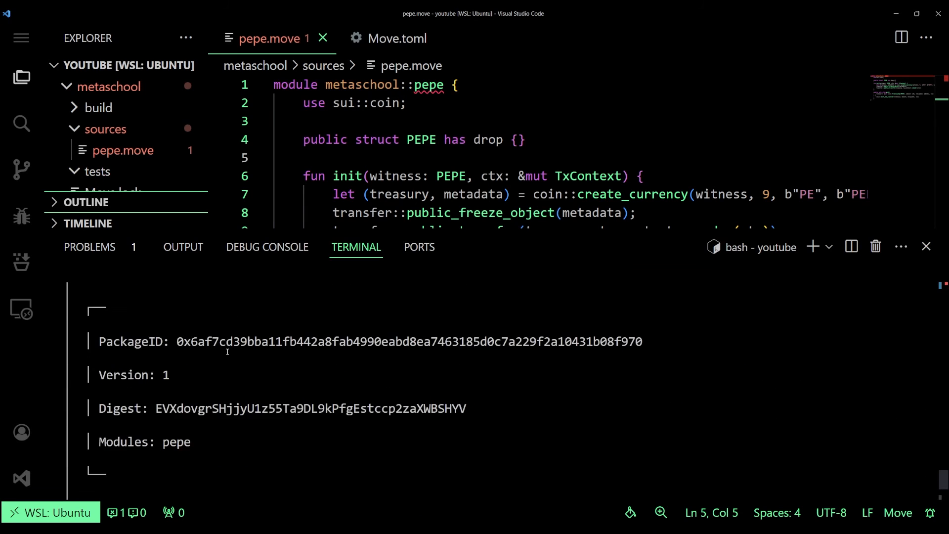
scroll(up, 3)
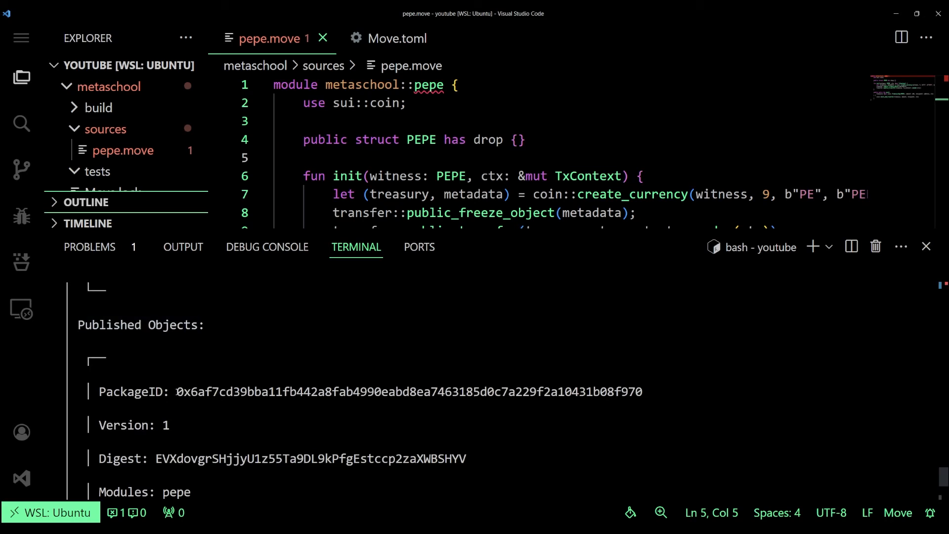
scroll(down, 3)
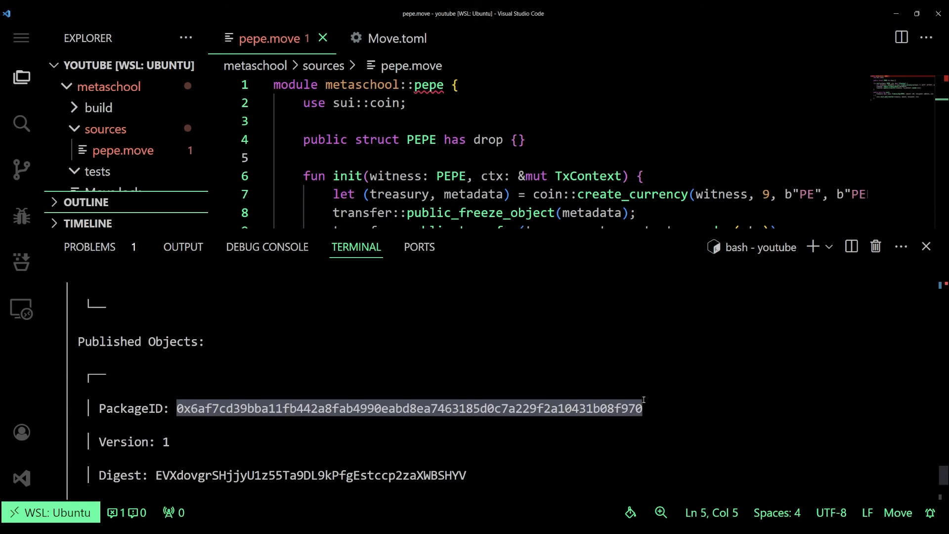
click(397, 39)
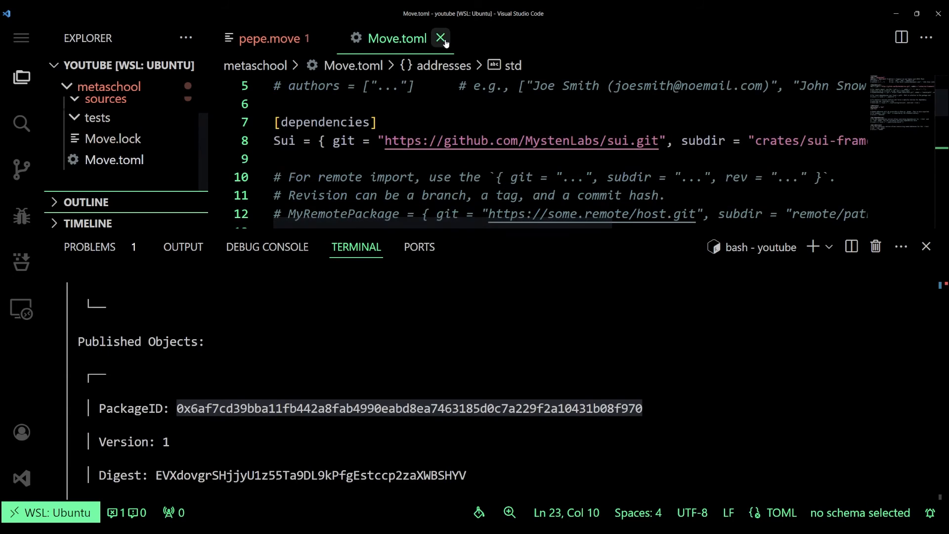
click(442, 38)
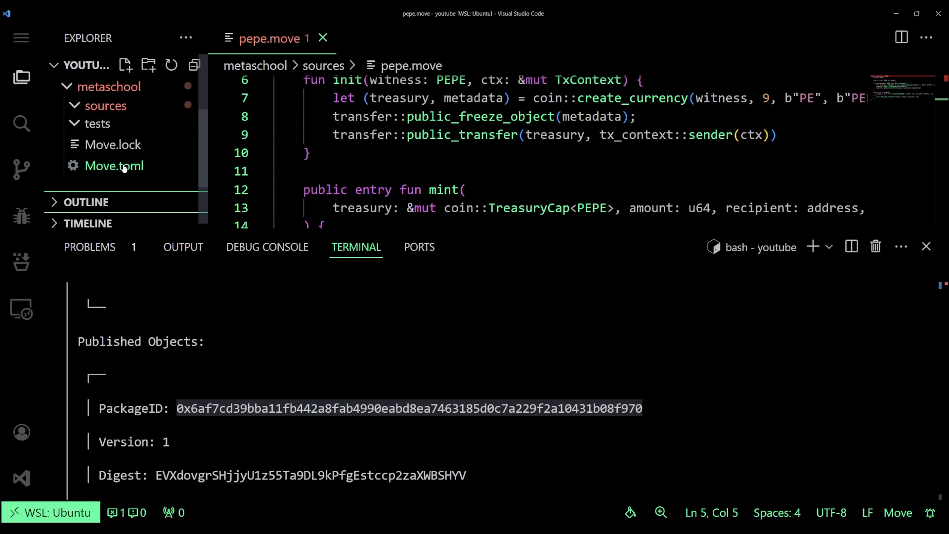
click(114, 165)
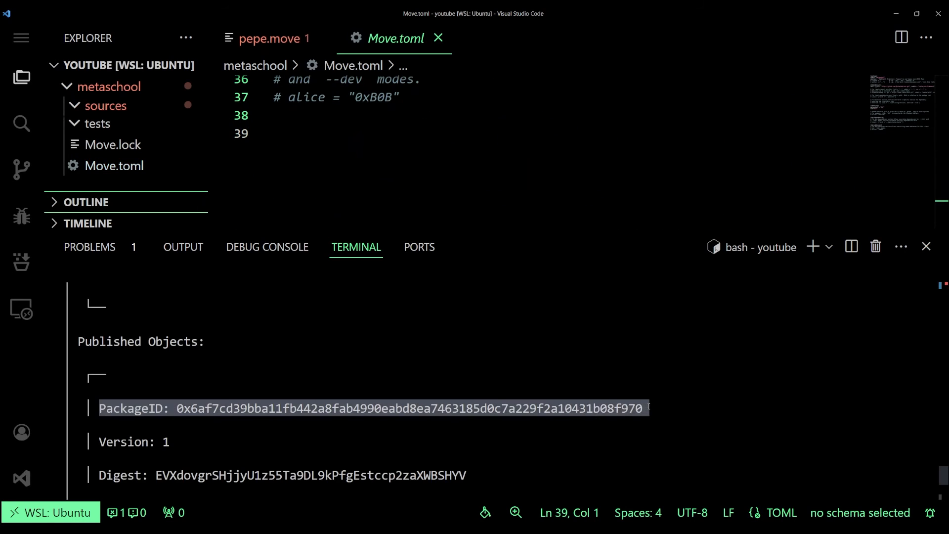
text(PackageID: 0x6af7cd39bba11fb442a8fab4990eabd8ea7463185d0c7a229f2a10431b08f970)
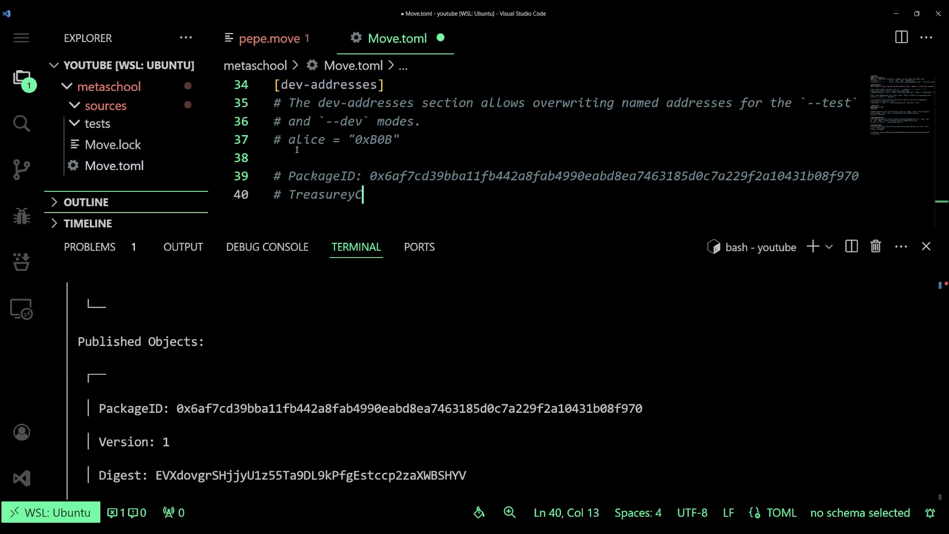
text(ap :)
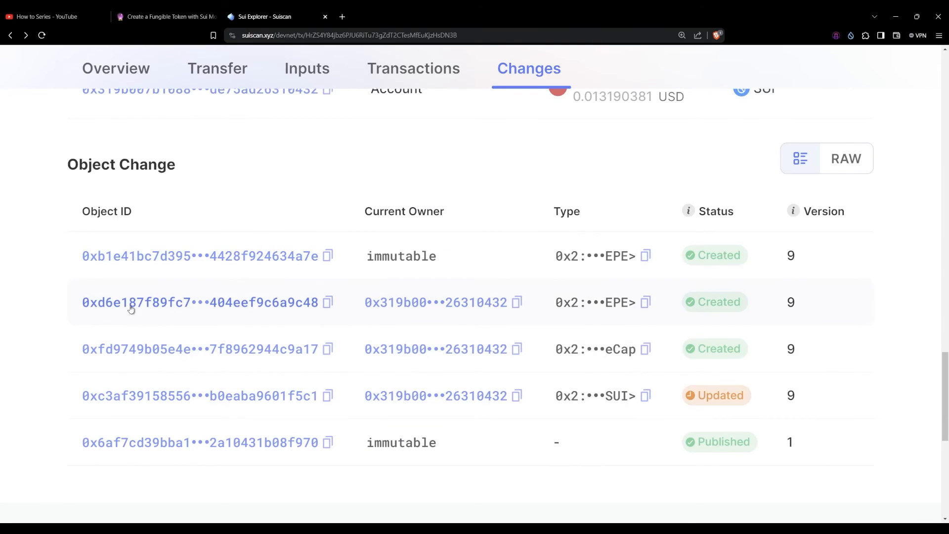
Copy the TreasuryCap object ID from Suiscan and place the cursor after its label in Move.toml
click(203, 302)
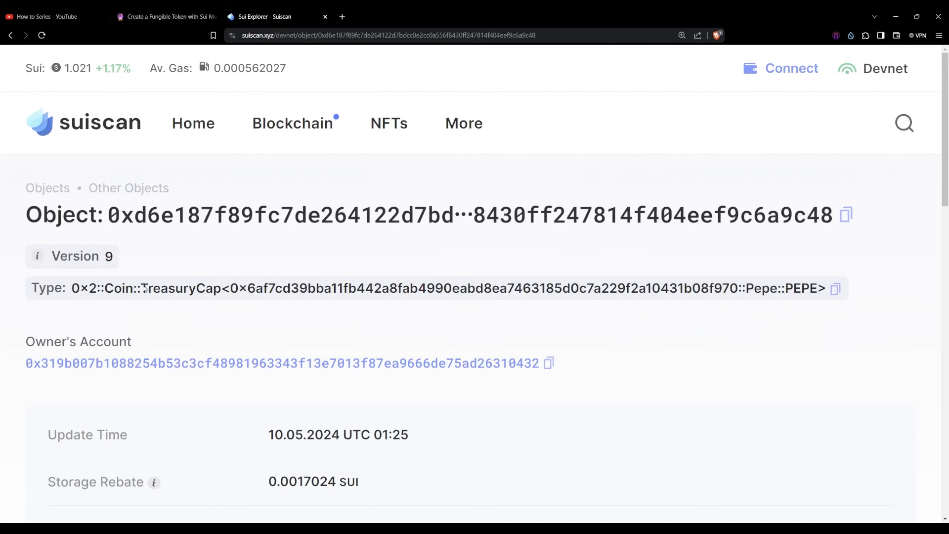
click(846, 215)
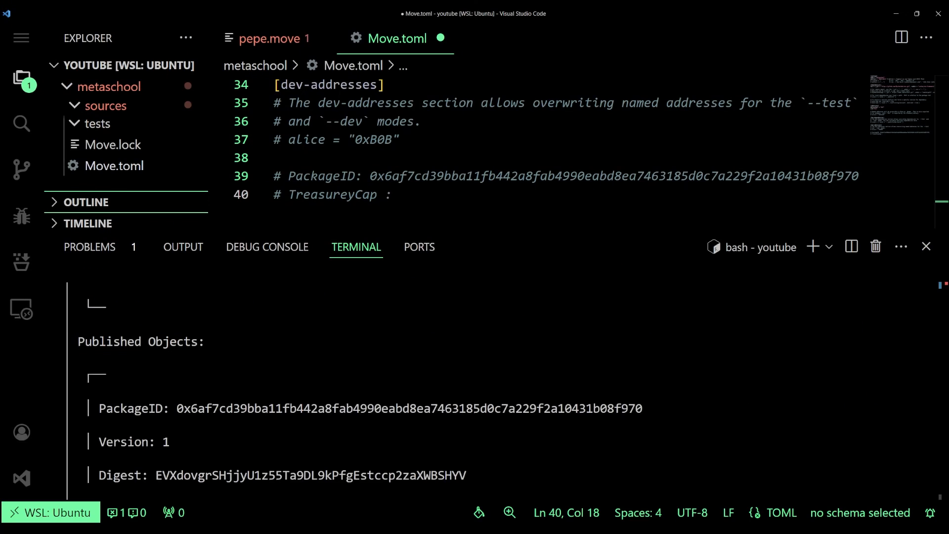
click(402, 194)
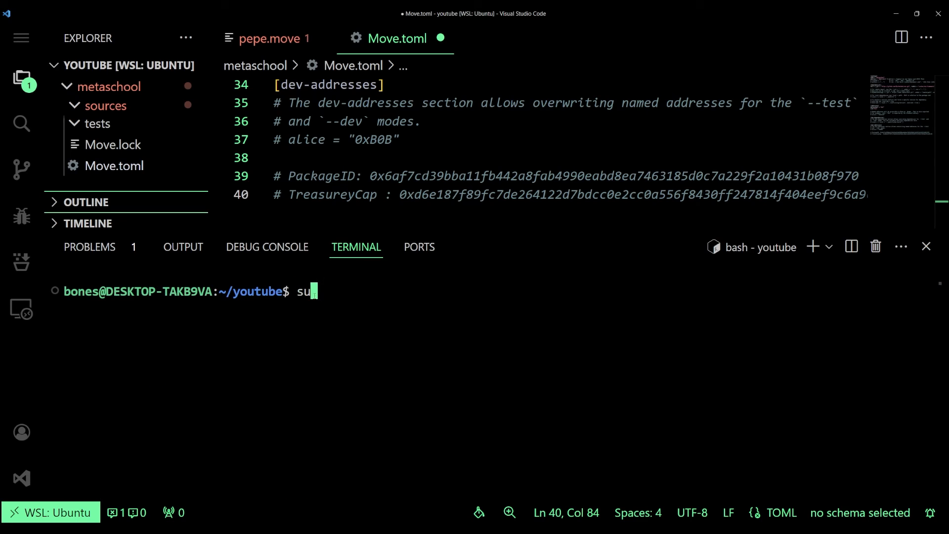
Run sui client call mint on module pepe with TreasuryCap 0xd6e1…, amount 100, wallet 0x319b…
text(i client c)
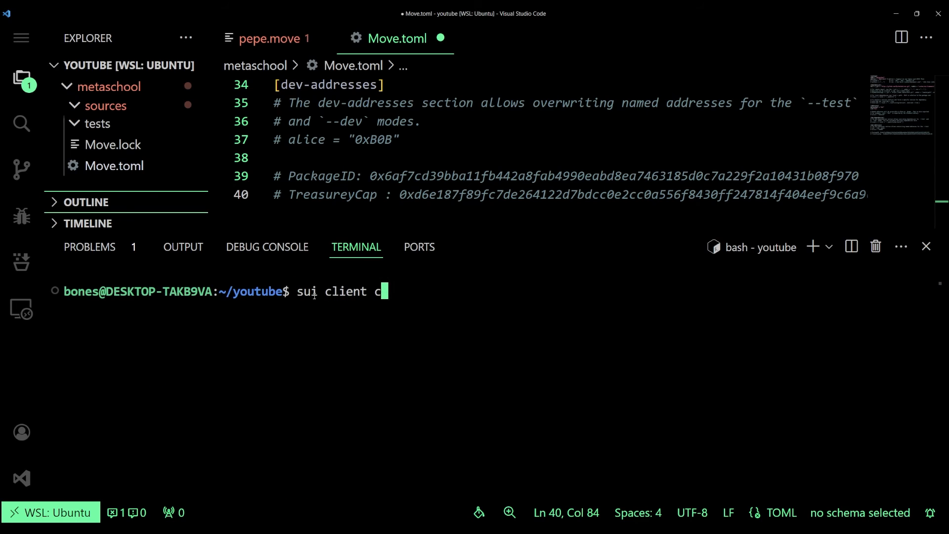
text(all --function m)
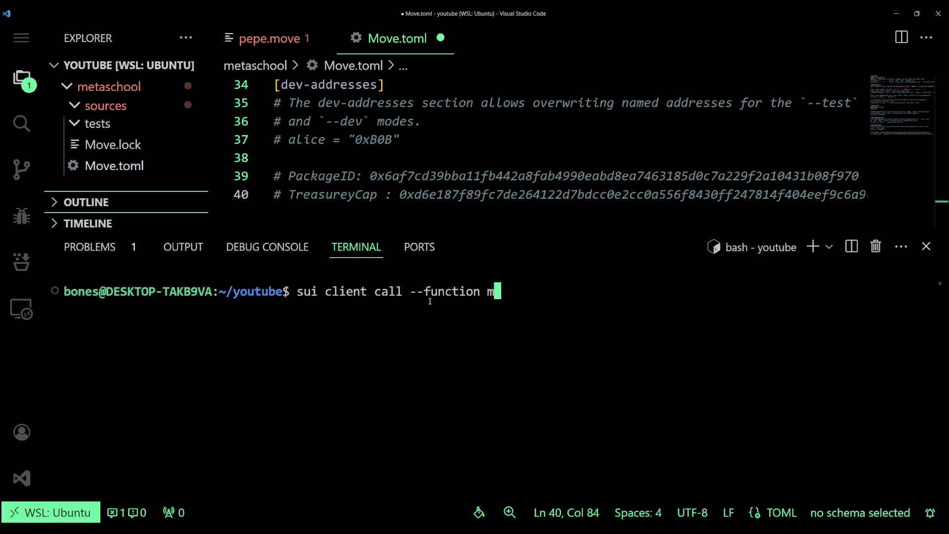
text(int --module)
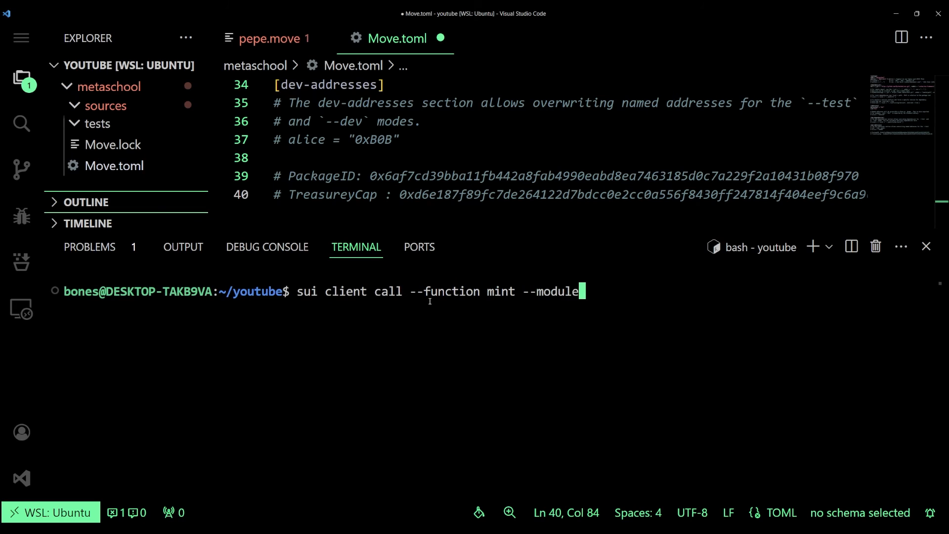
text(pepe --package 0x6af7cd39bba11fb442a8fab4990eabd8ea7463185d0c7a229f2a10431b08f970 --)
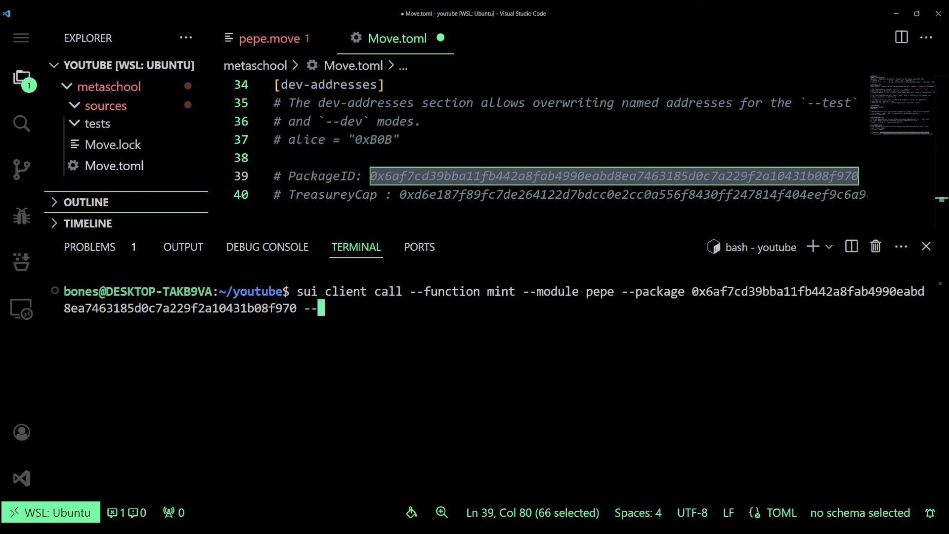
text(args)
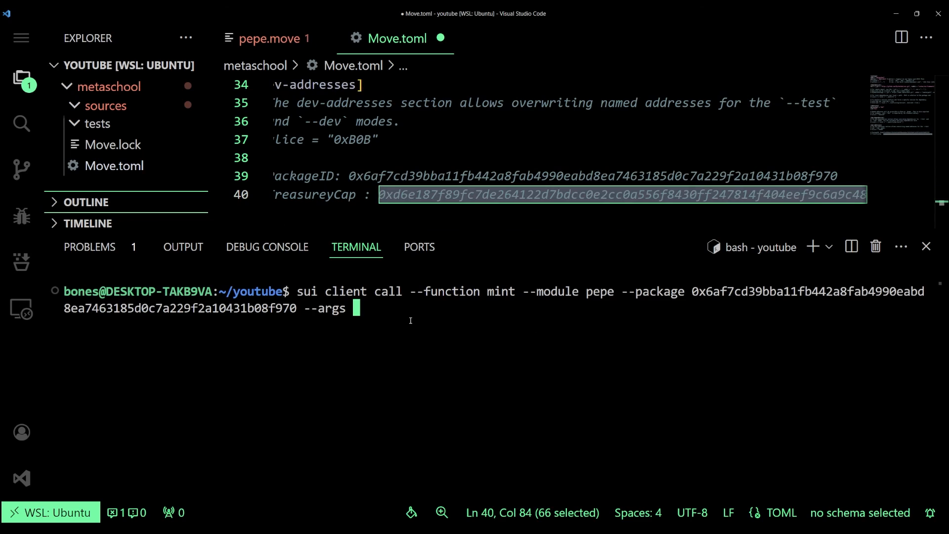
text(0xd6e187f89fc7de264122d7bdcc0e2cc0a556f8430ff247814f404eef9c6a9c48)
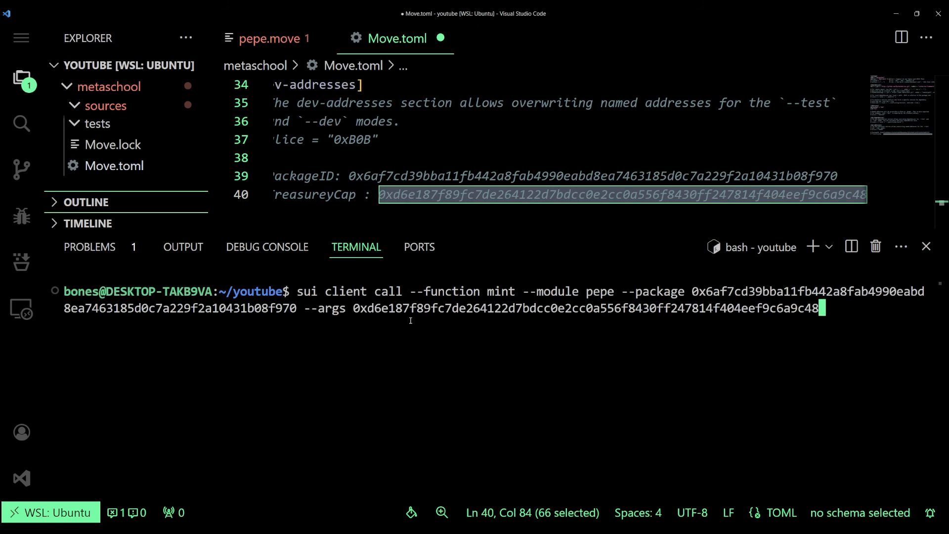
text(100)
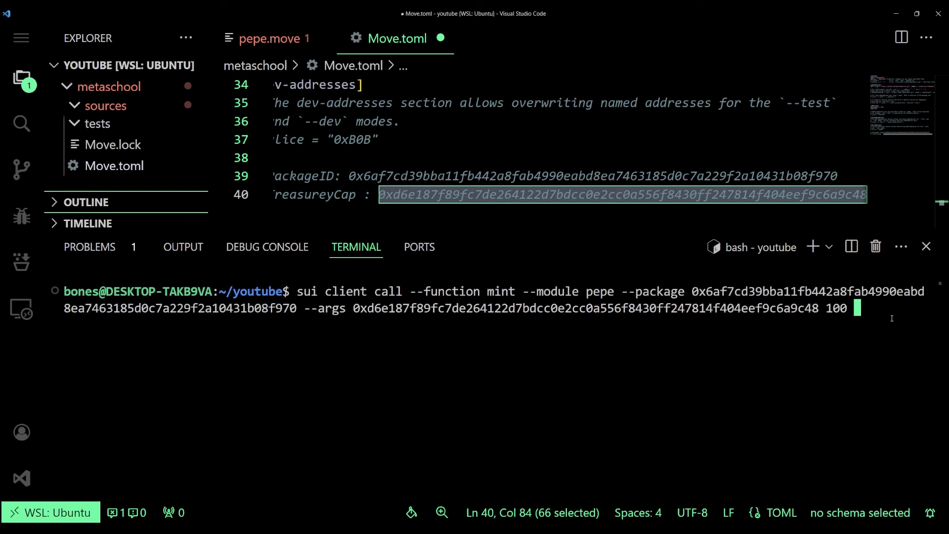
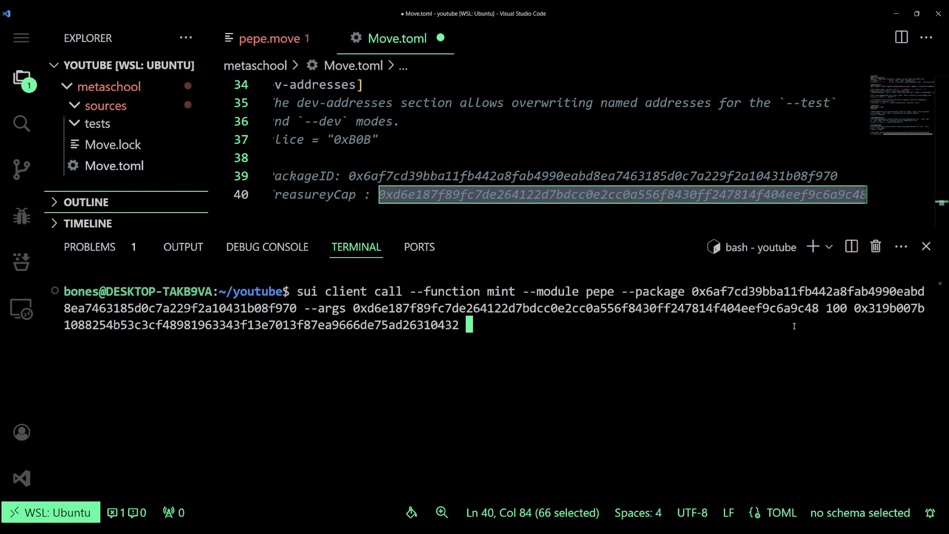
text(--gas-budget 10000000)
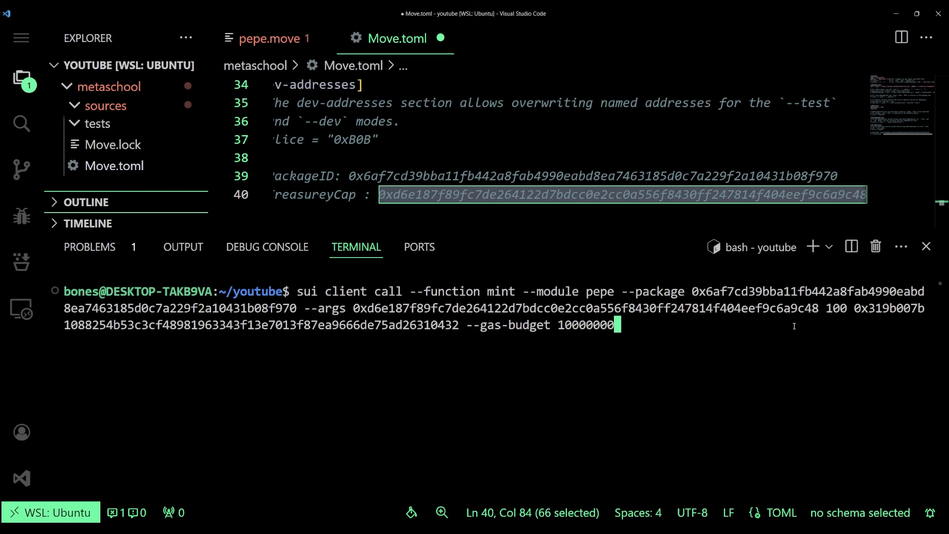
key(Return)
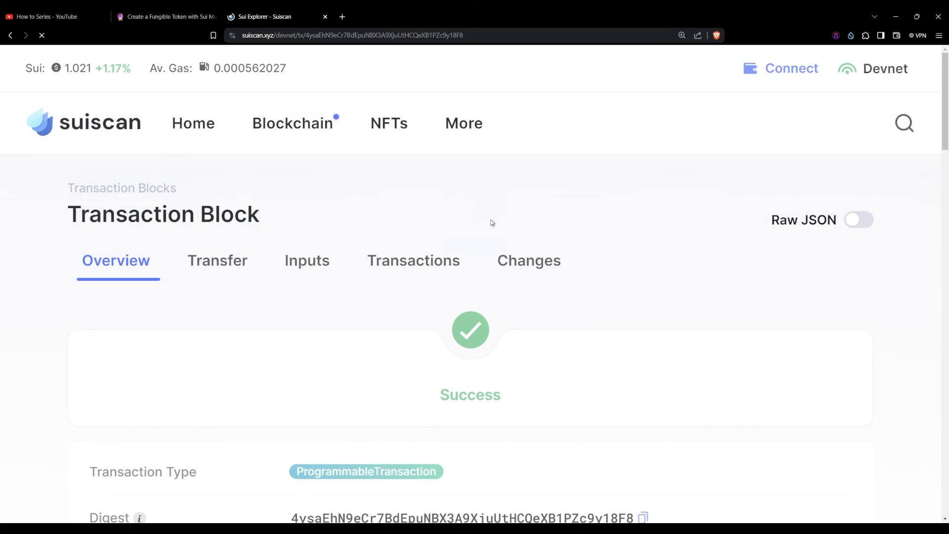
Search Suiscan for the wallet address and scroll down to its coin balances
click(528, 260)
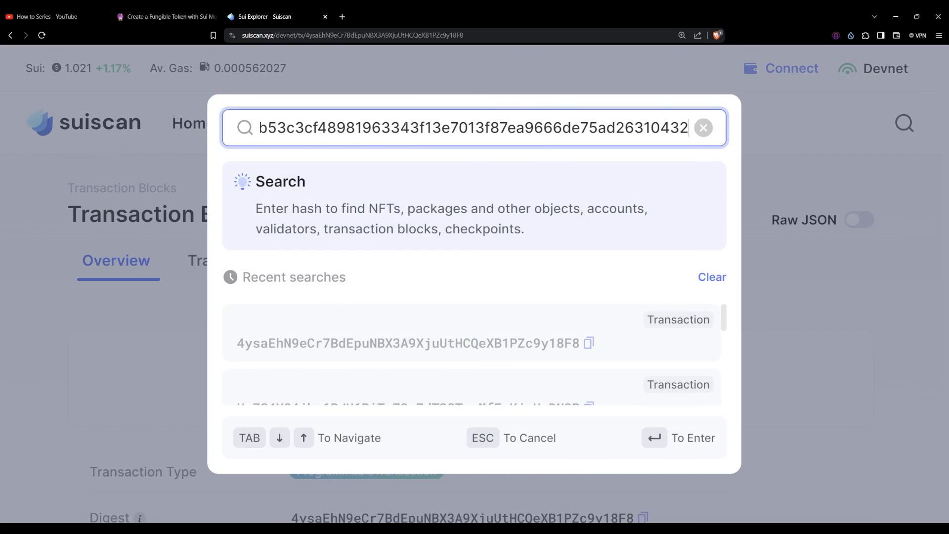
key(Return)
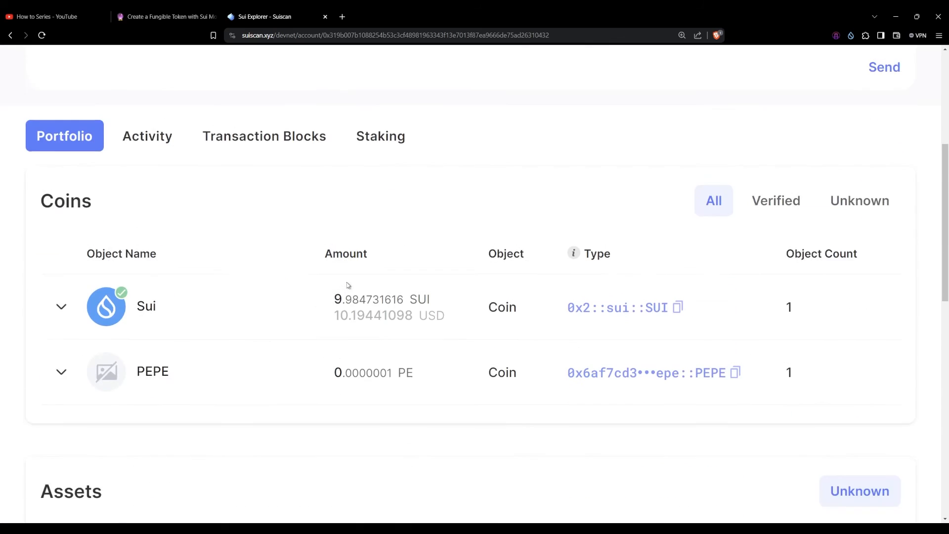
scroll(down, 3)
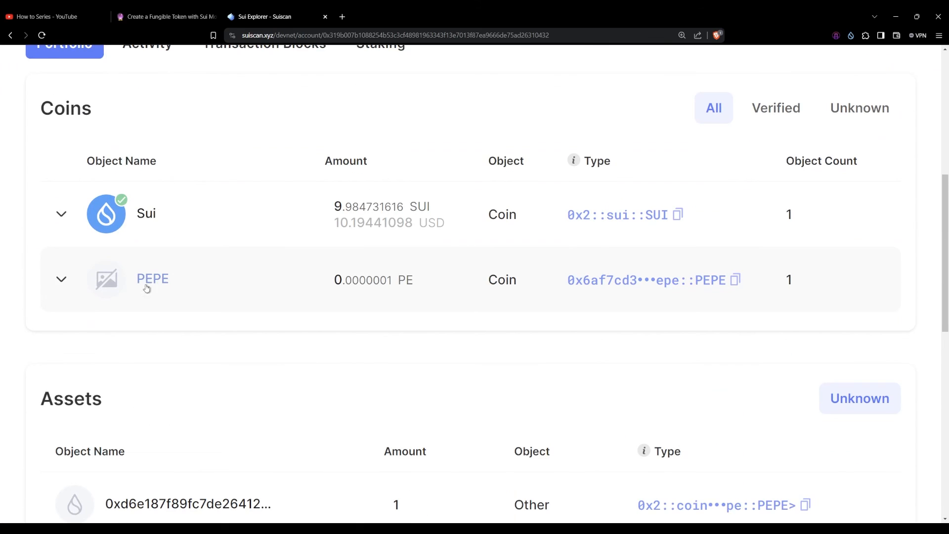
mouse_move(528, 294)
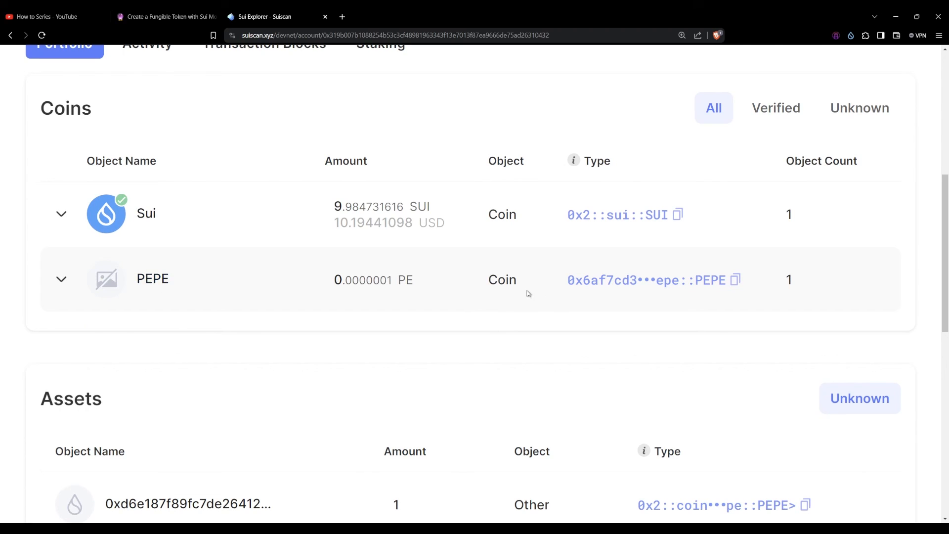